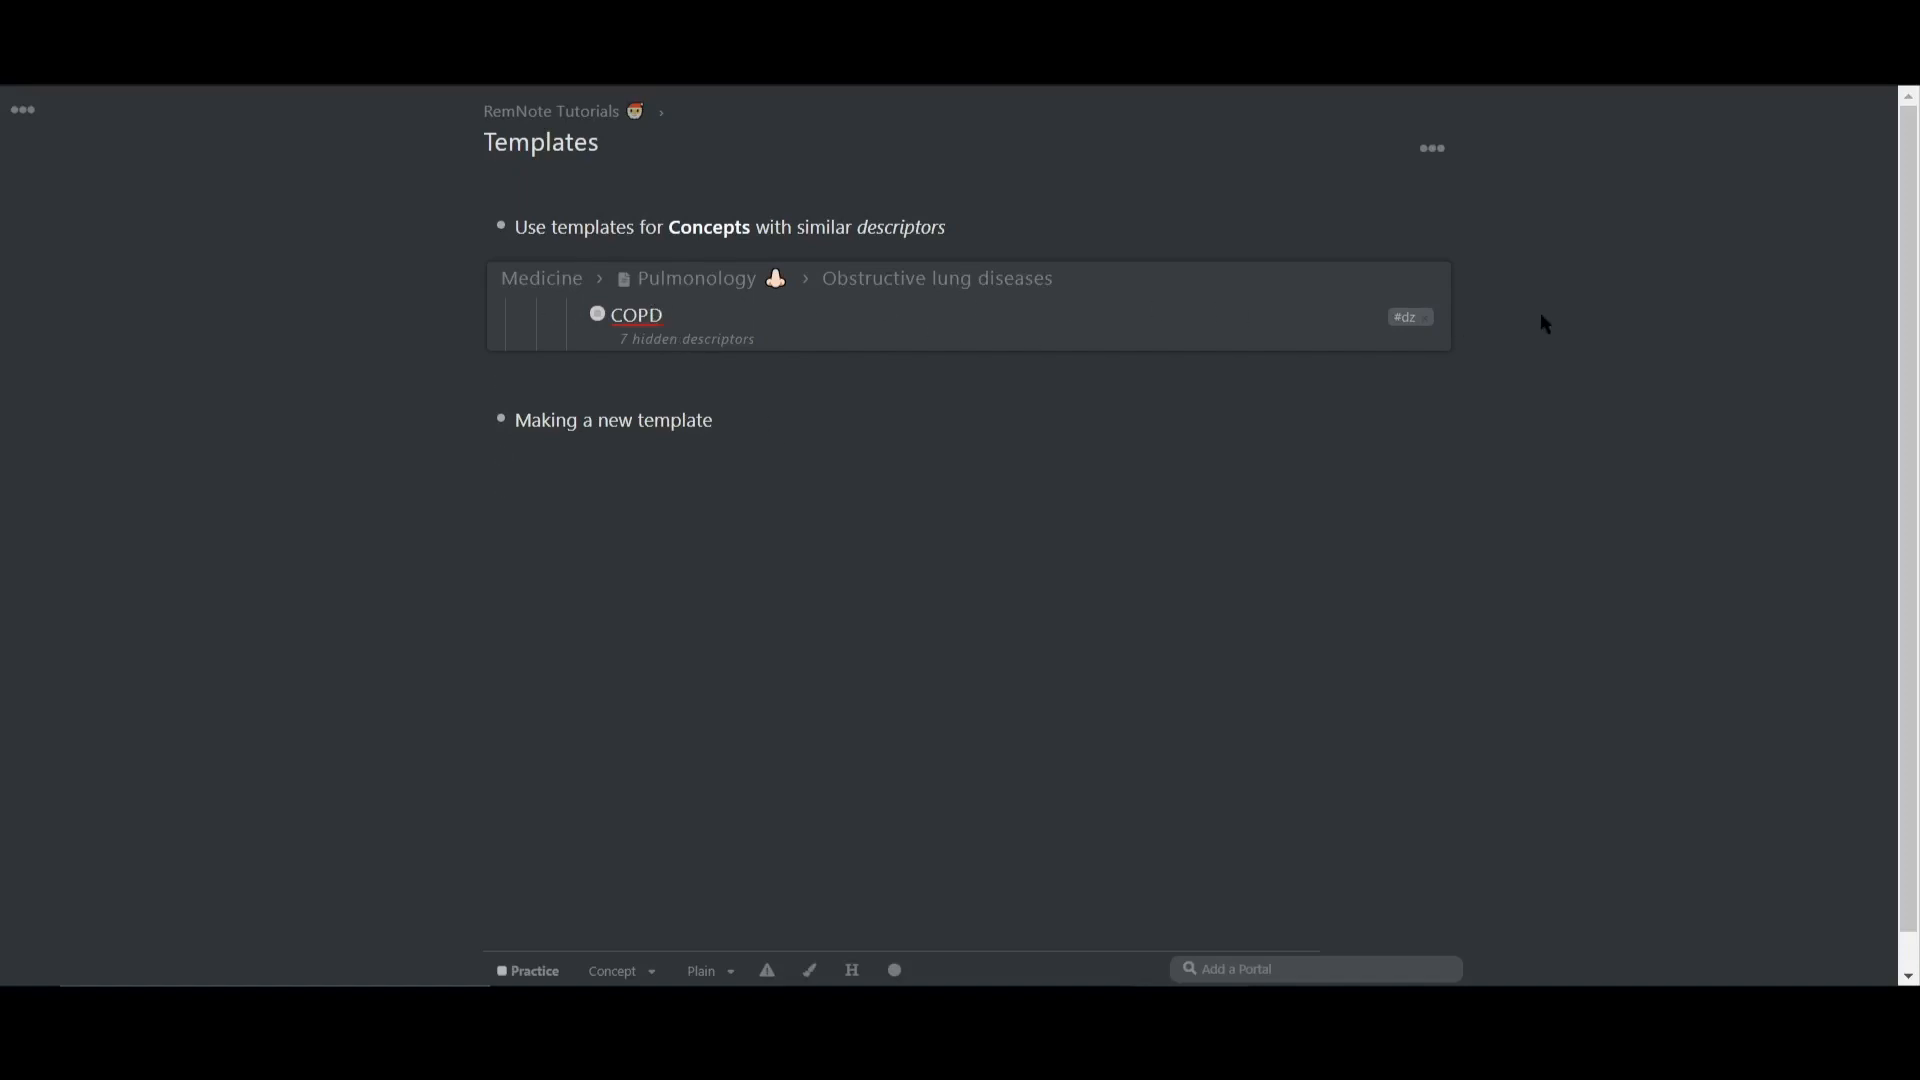
- Expand the COPD rem to review its descriptors, then scroll down past it
click(664, 315)
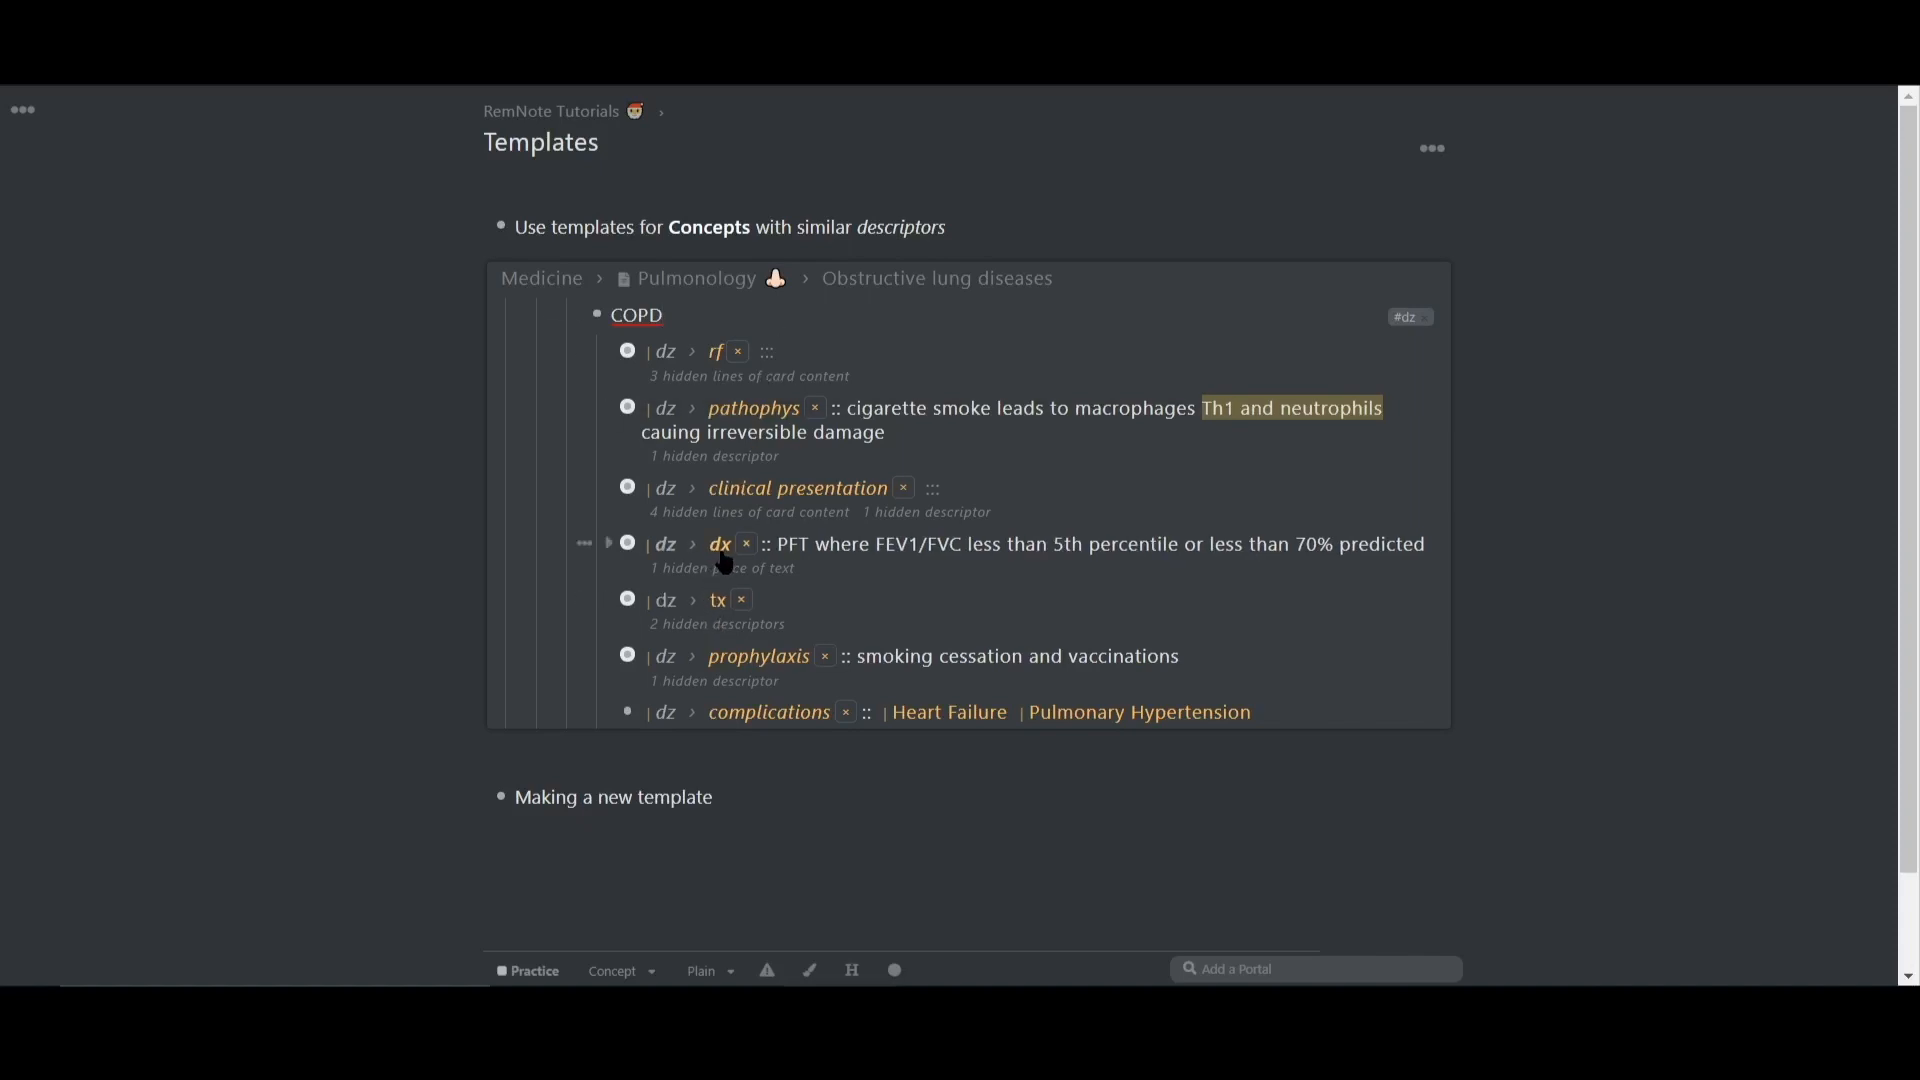
mouse_move(349, 420)
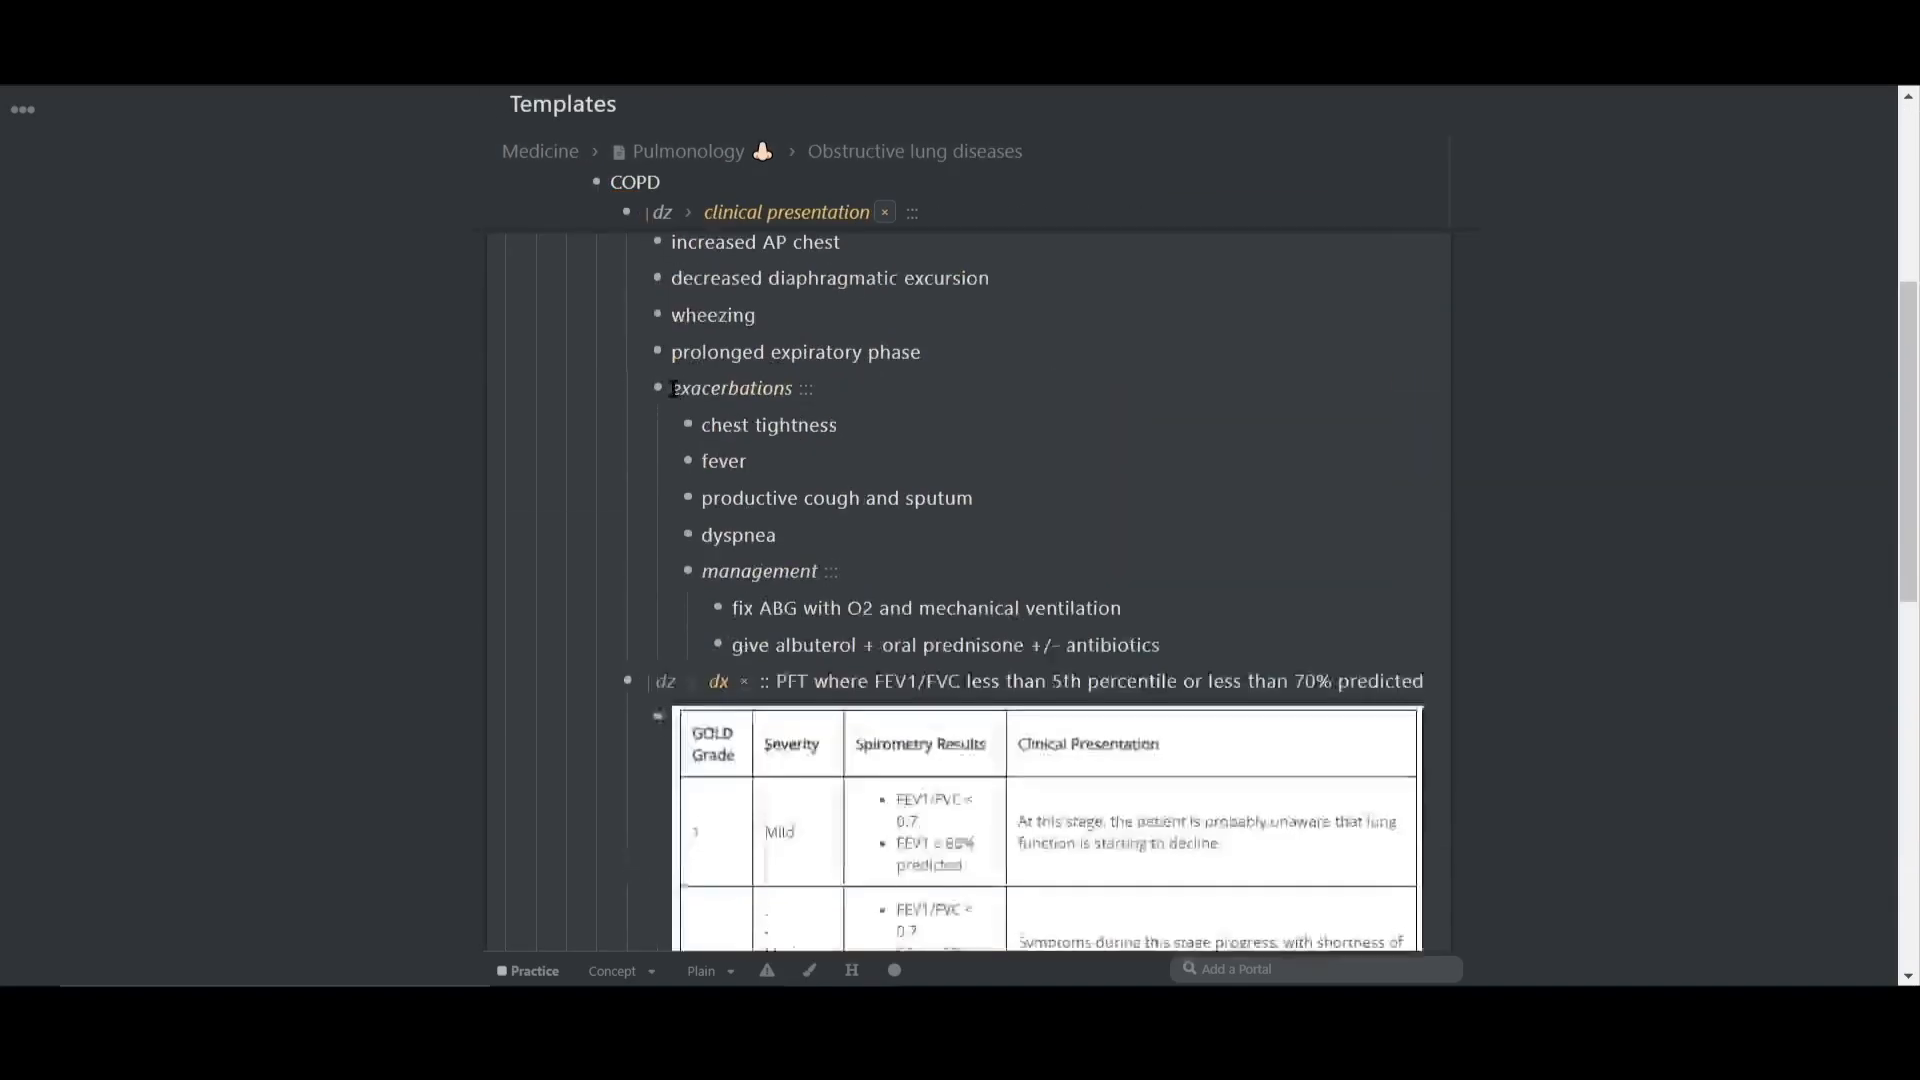
scroll(down, 3)
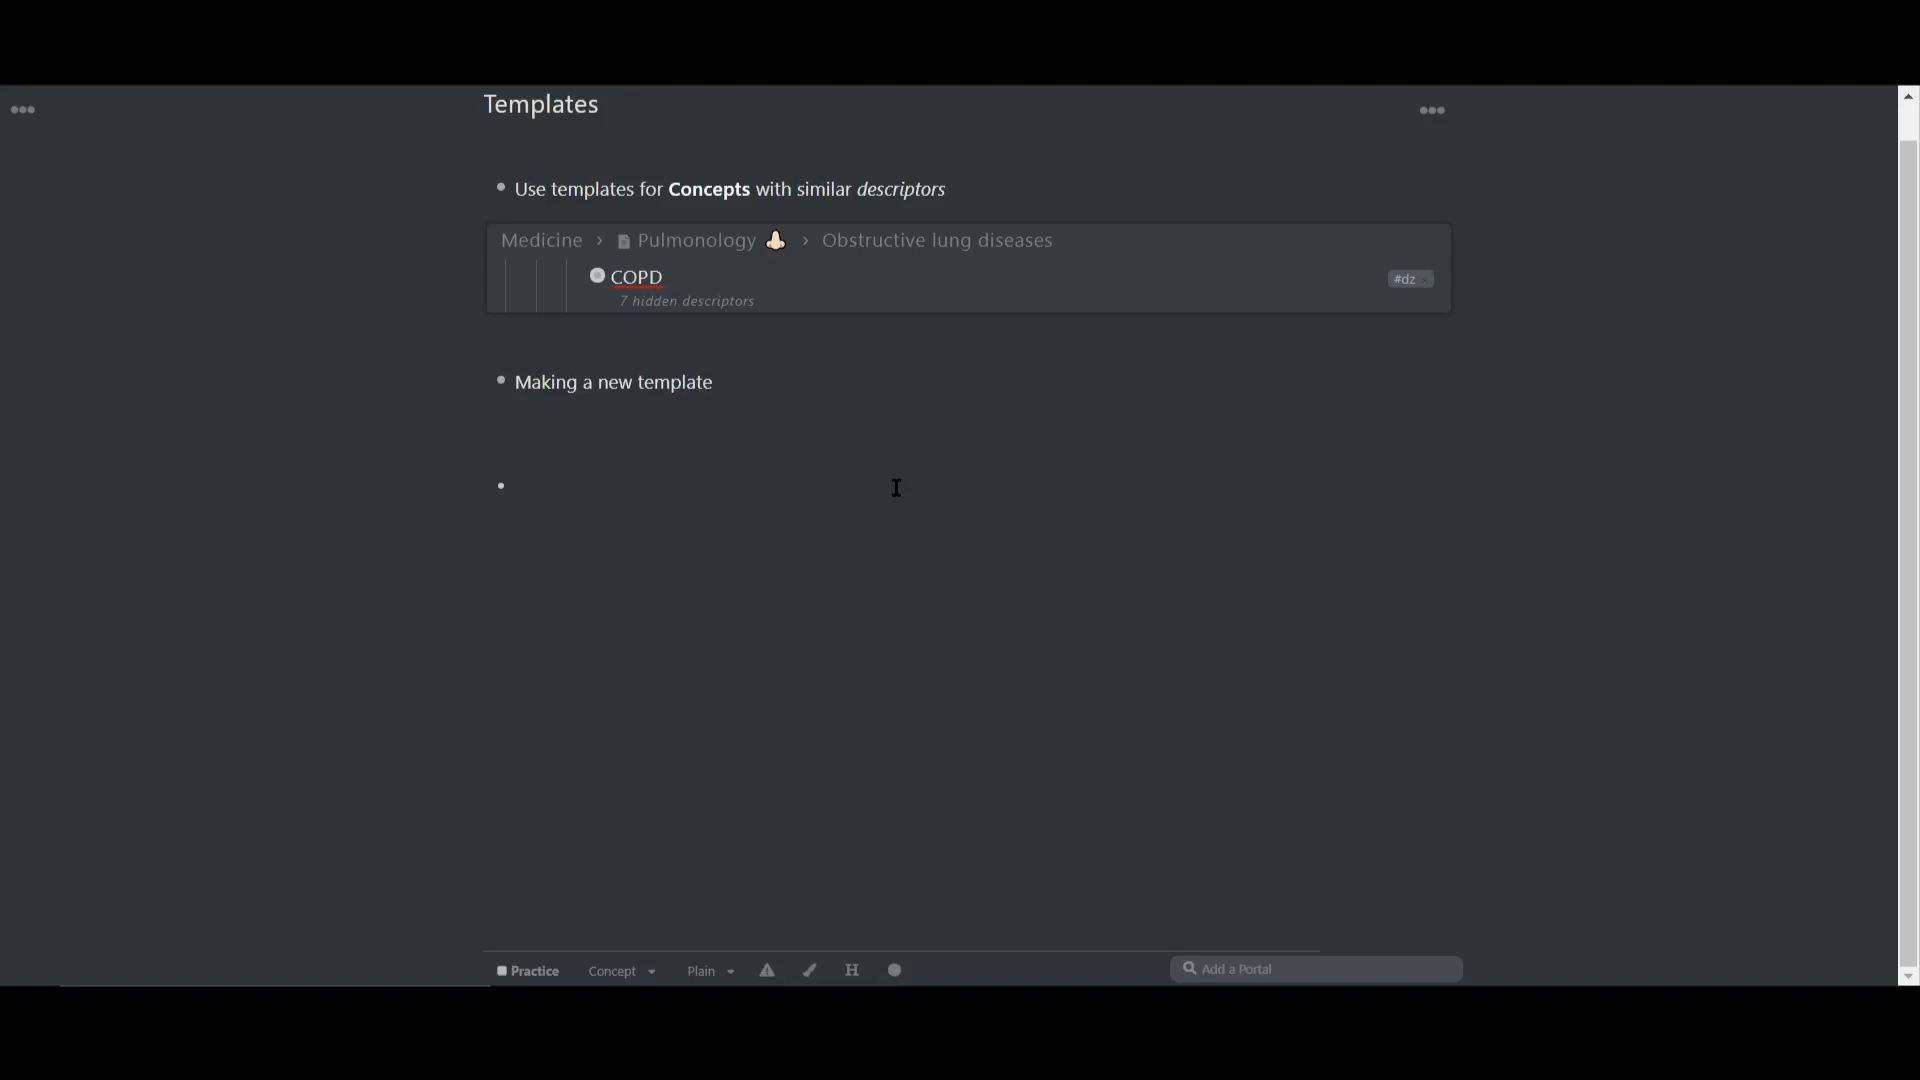
- Type 'Disease Template Demo' on the new bullet and indent an empty child line beneath it
click(598, 276)
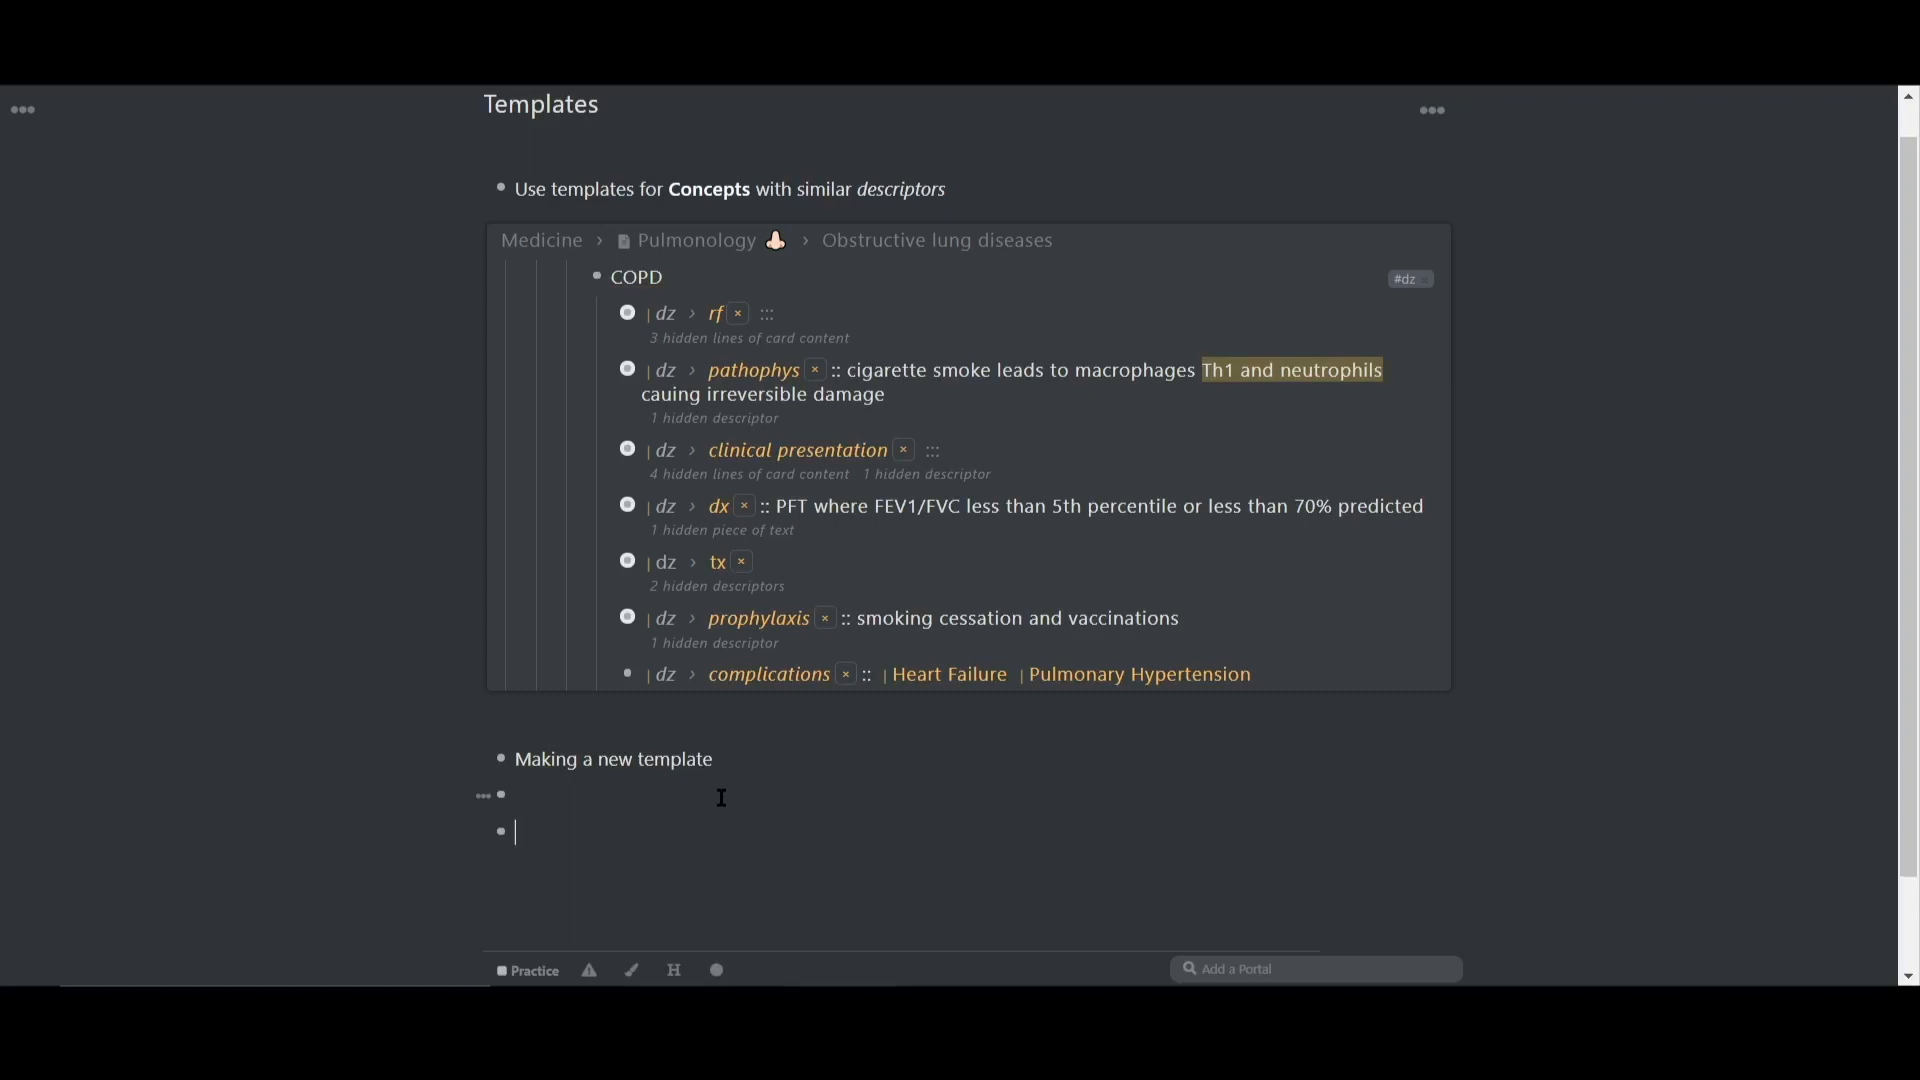
text(Disease)
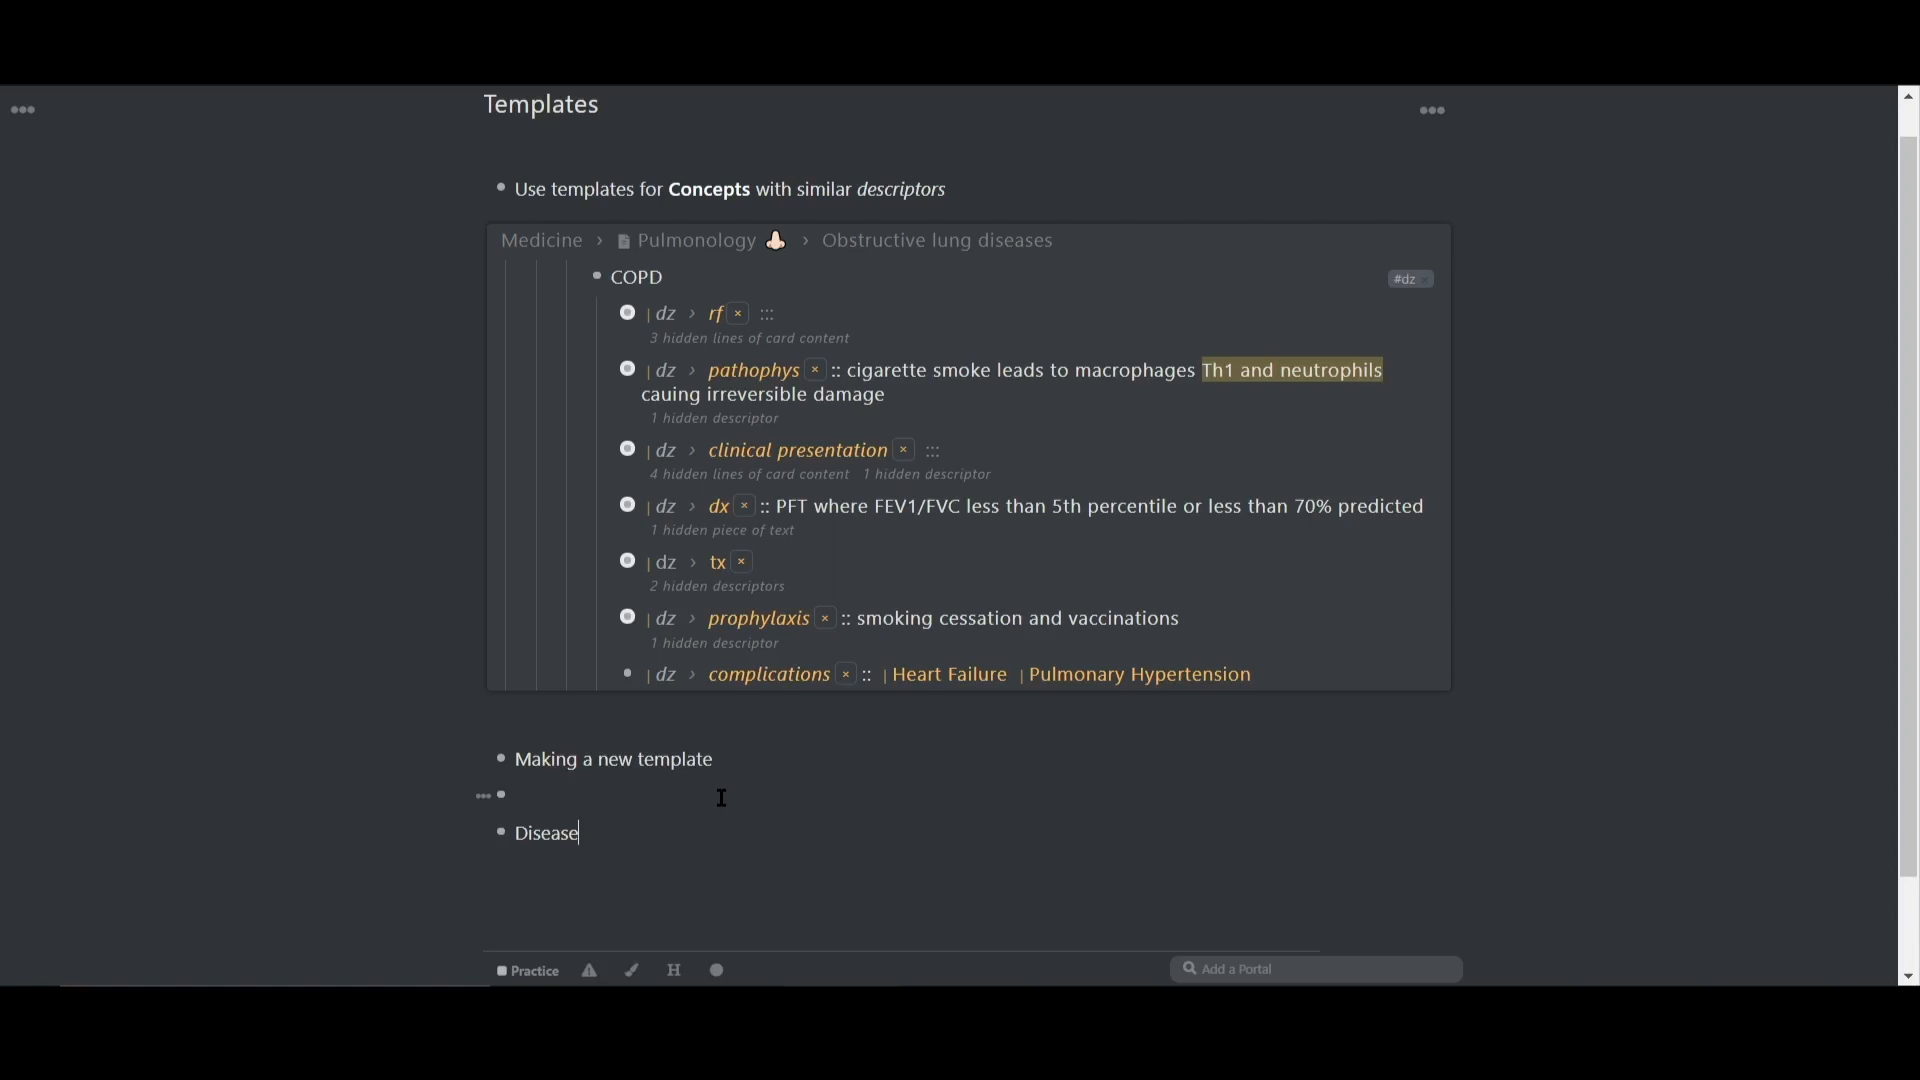
text(Template Demo)
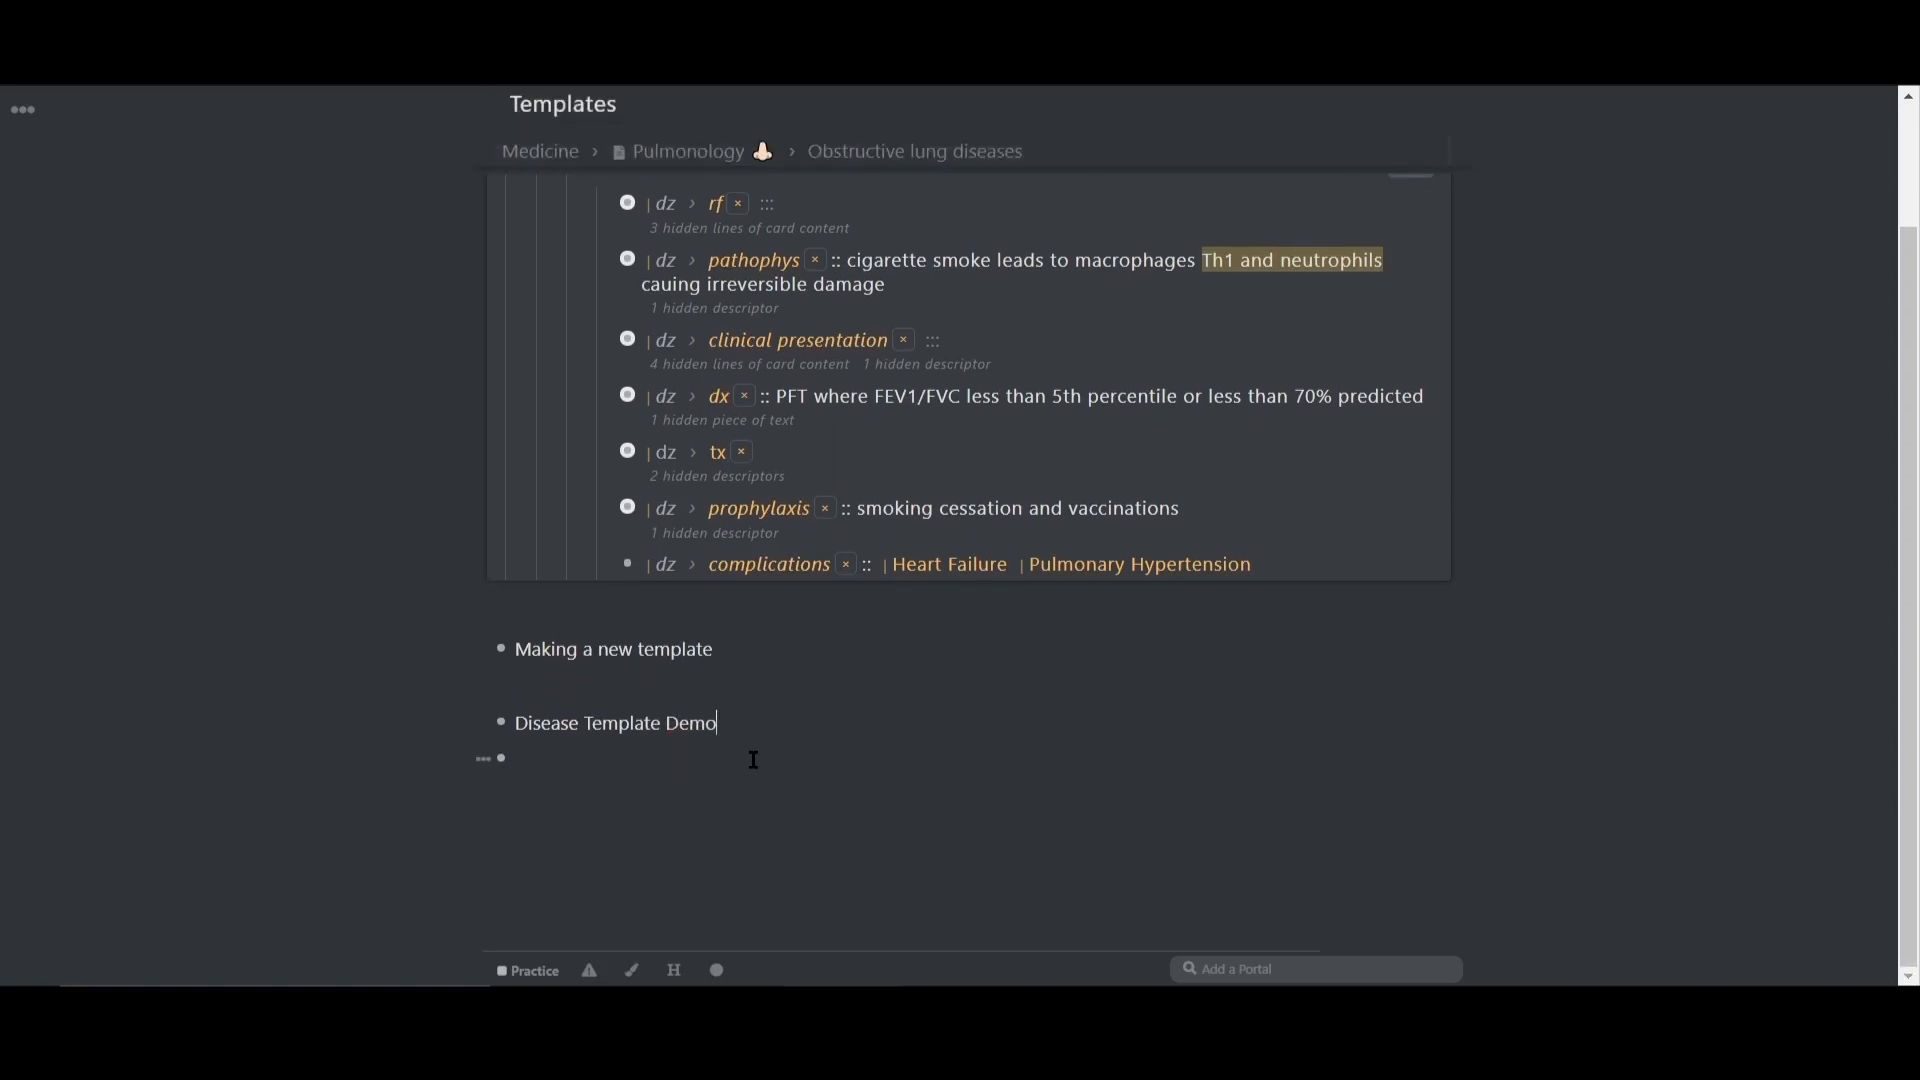
key(enter)
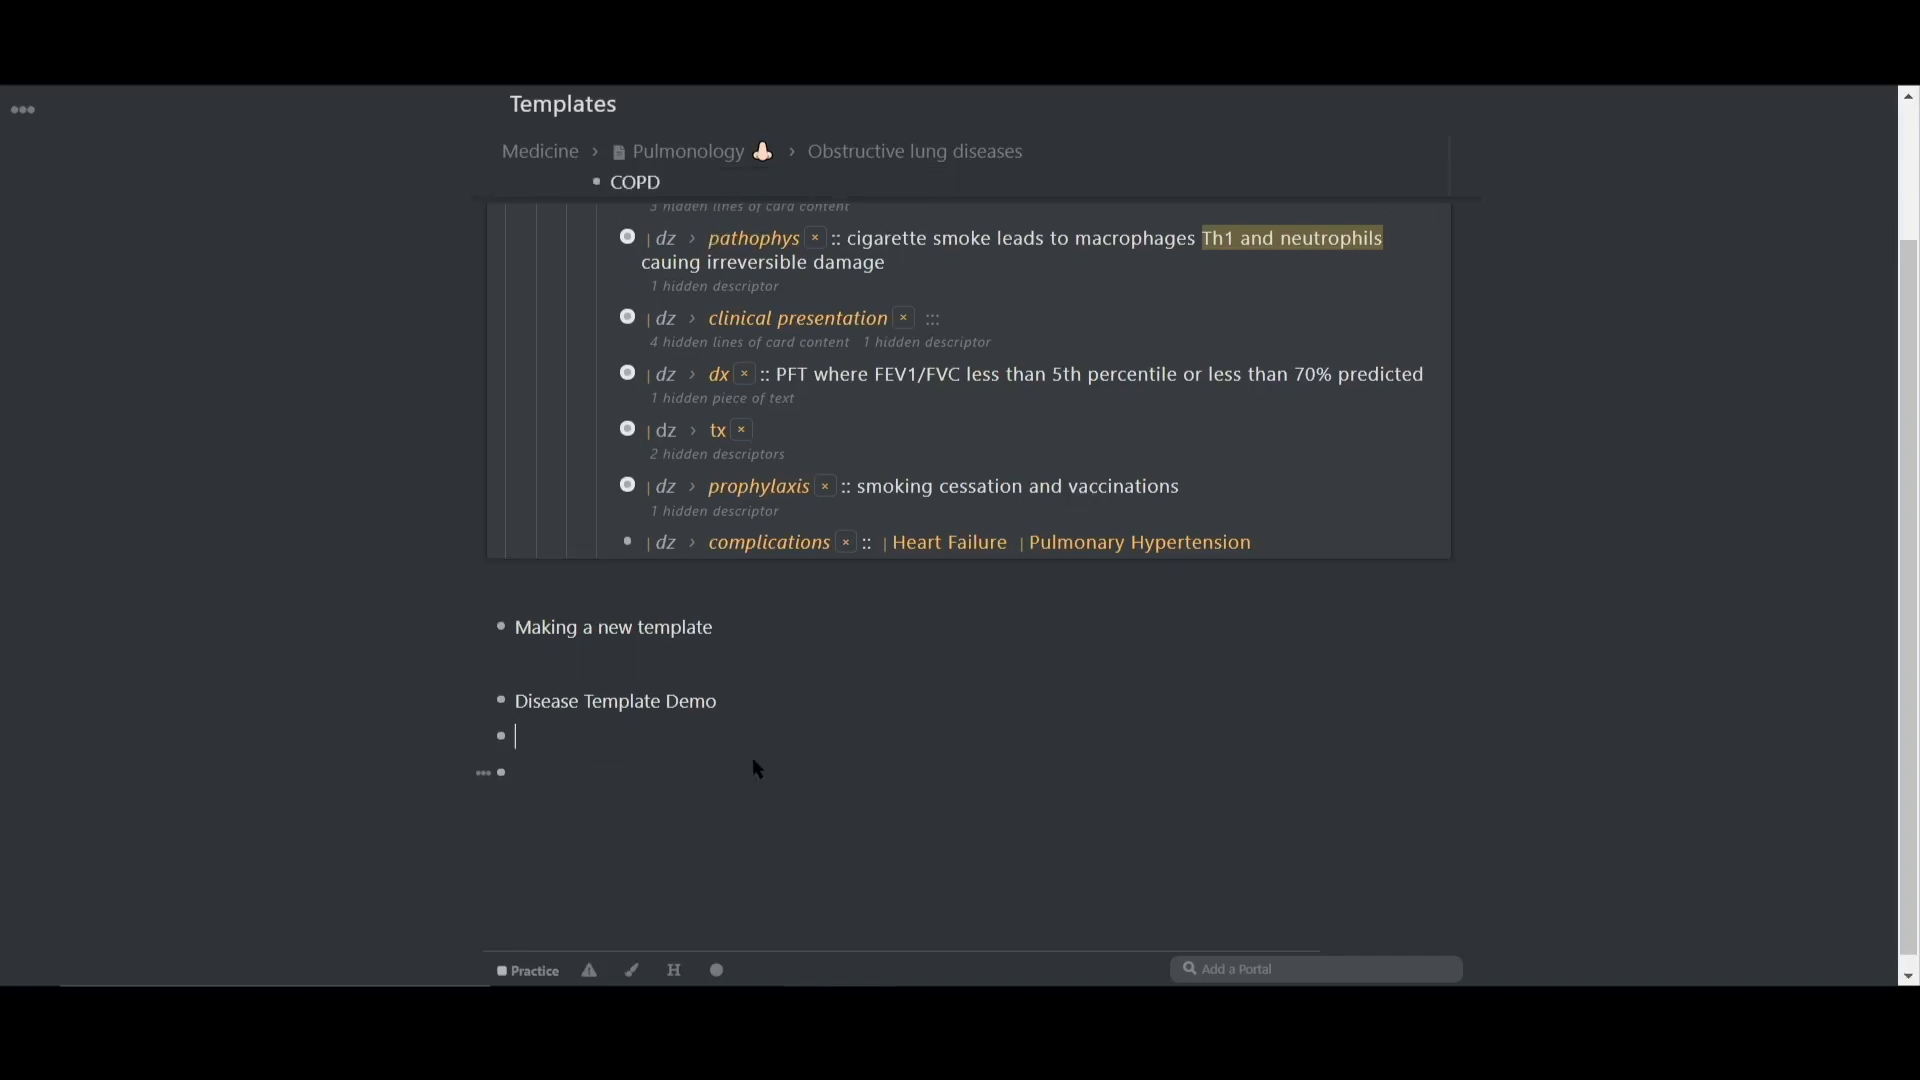
key(tab)
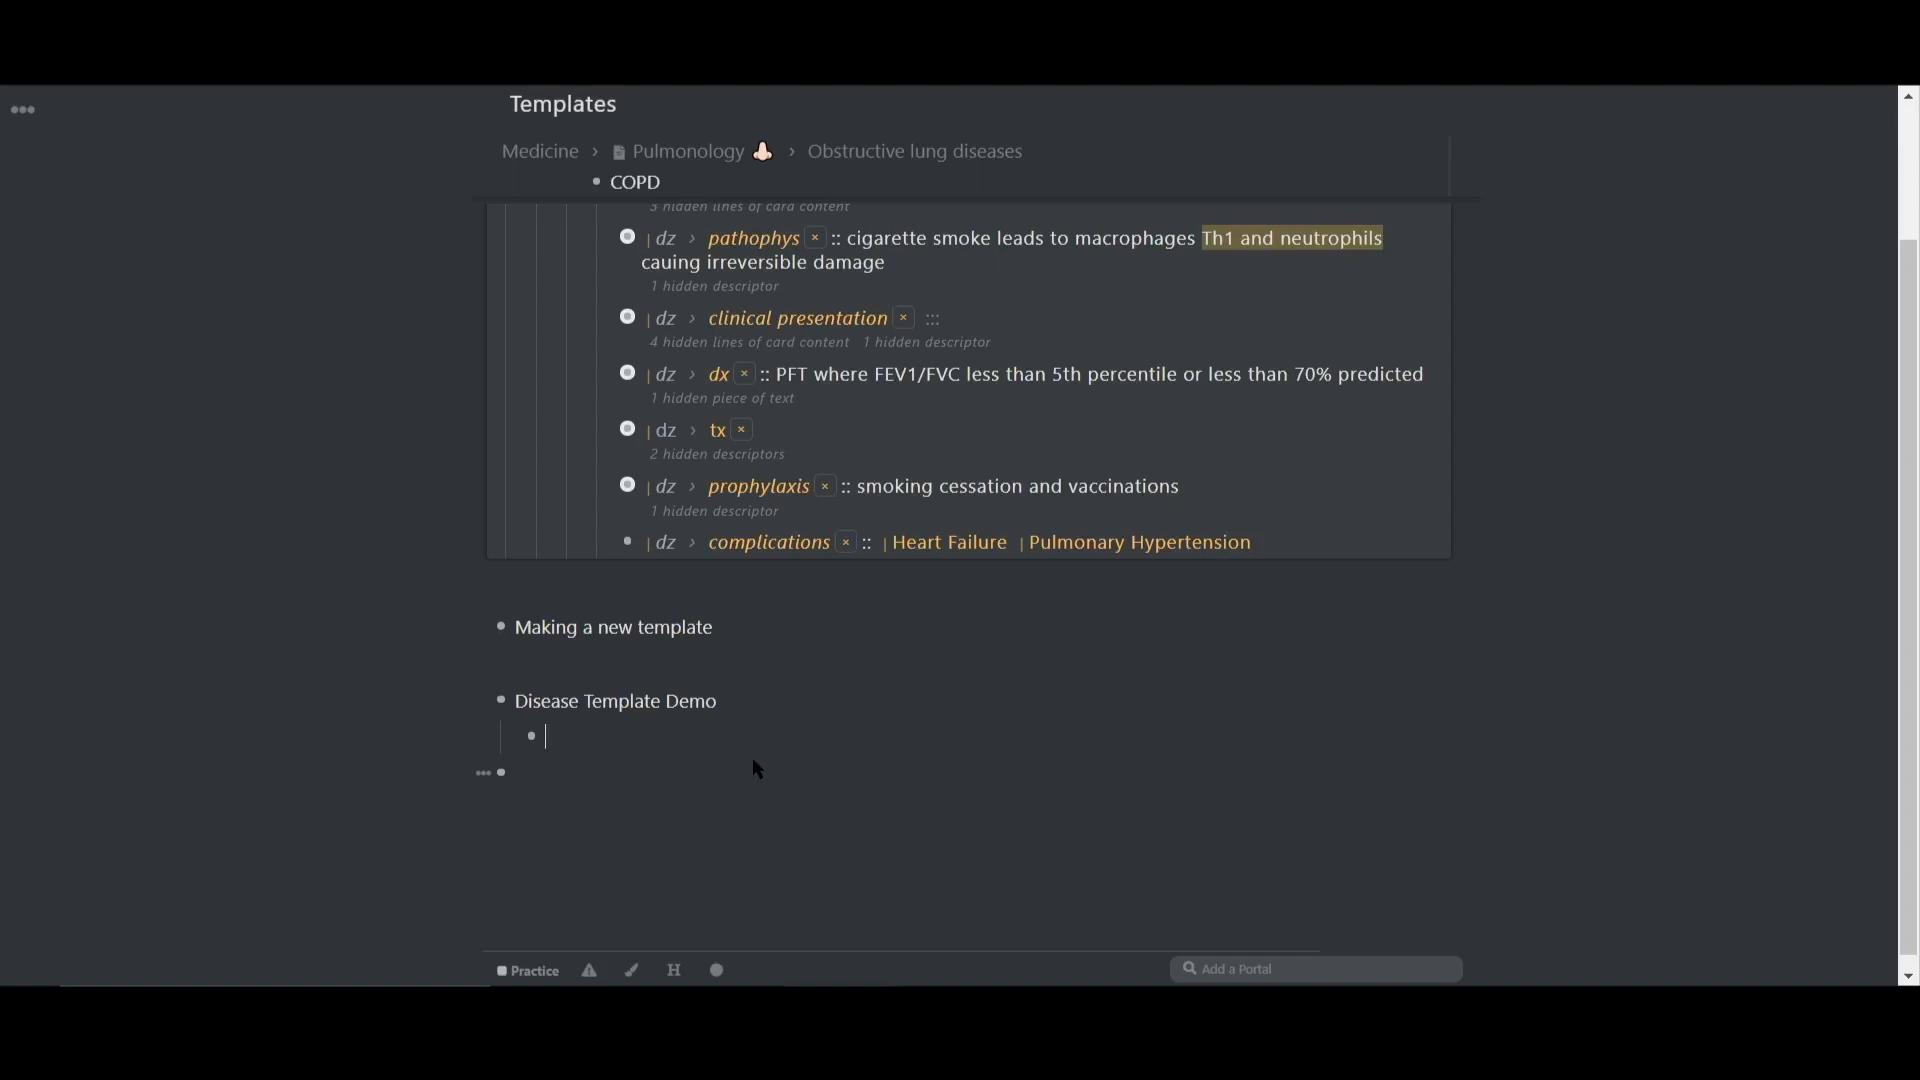
- Enter onset, symptoms, diagnosis and treatment as children and apply /slot to them
text(onset)
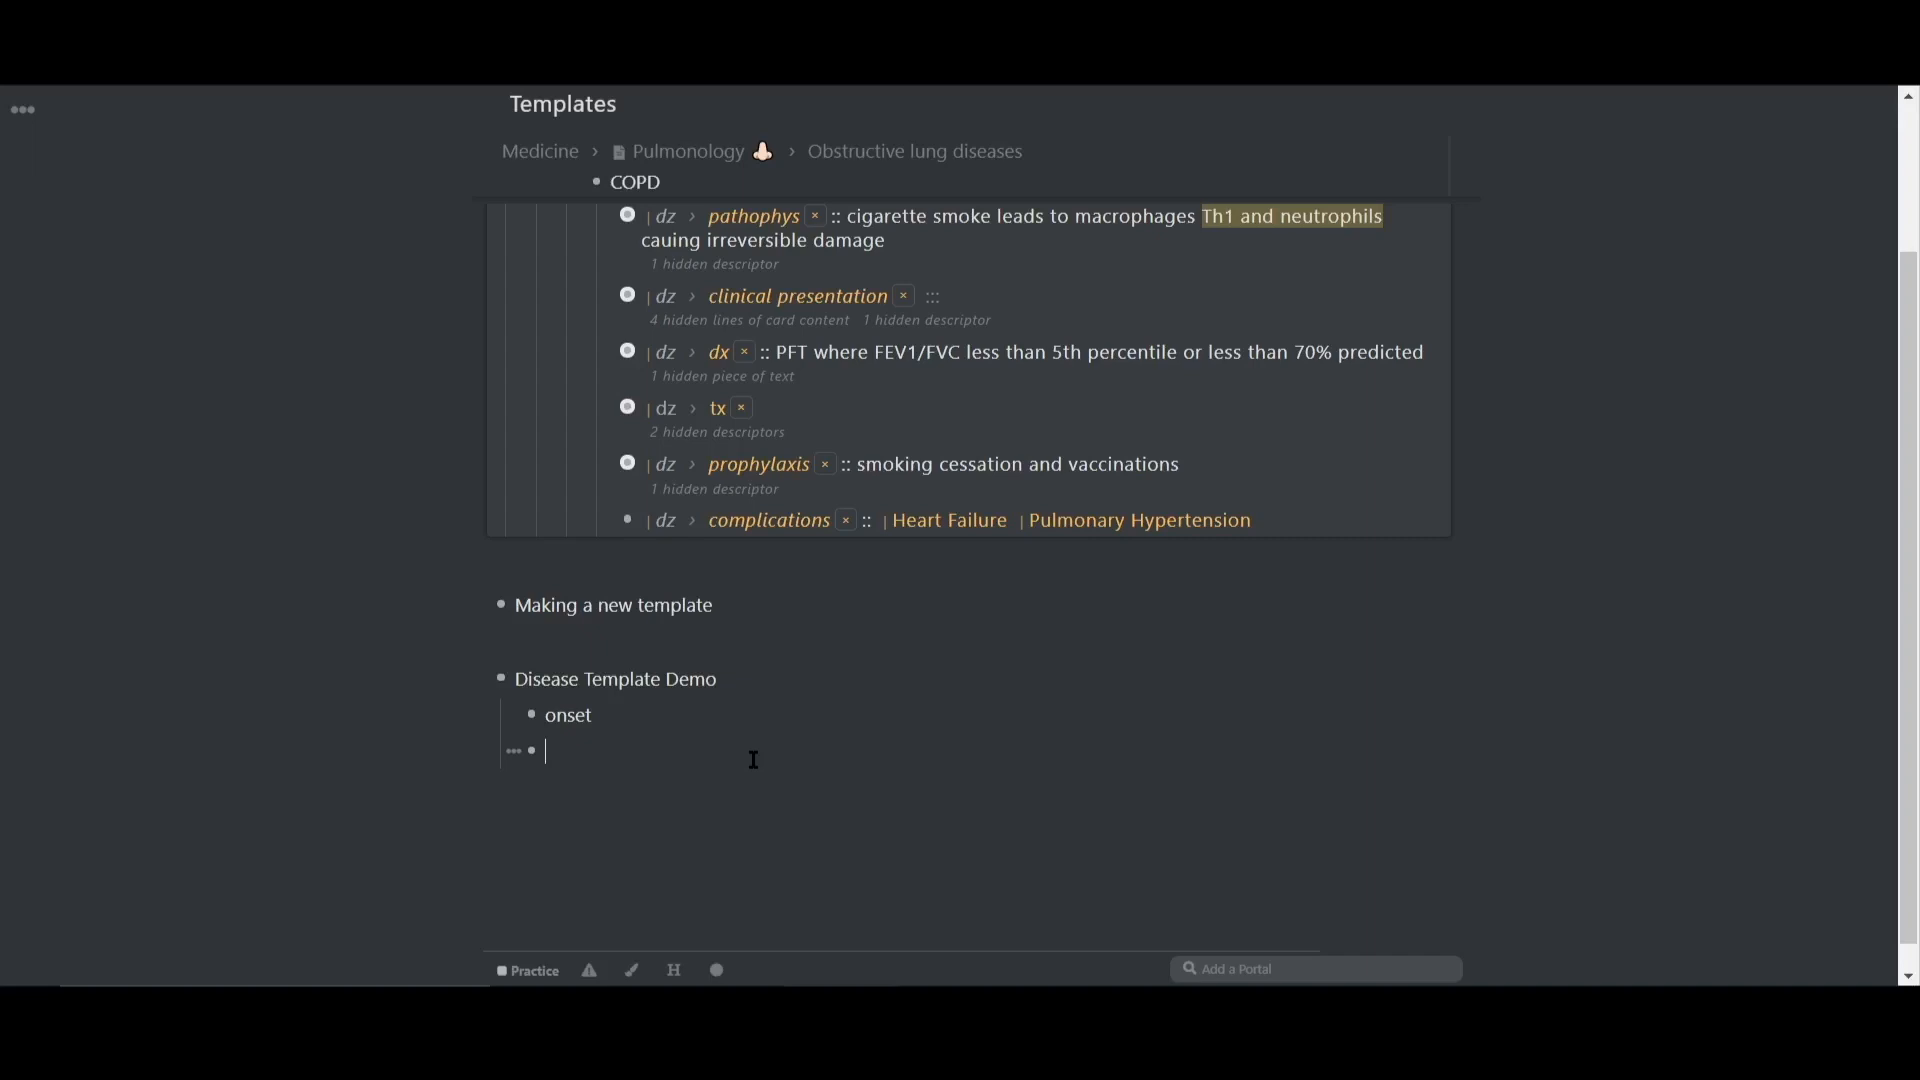
text(symptoms)
text(tre)
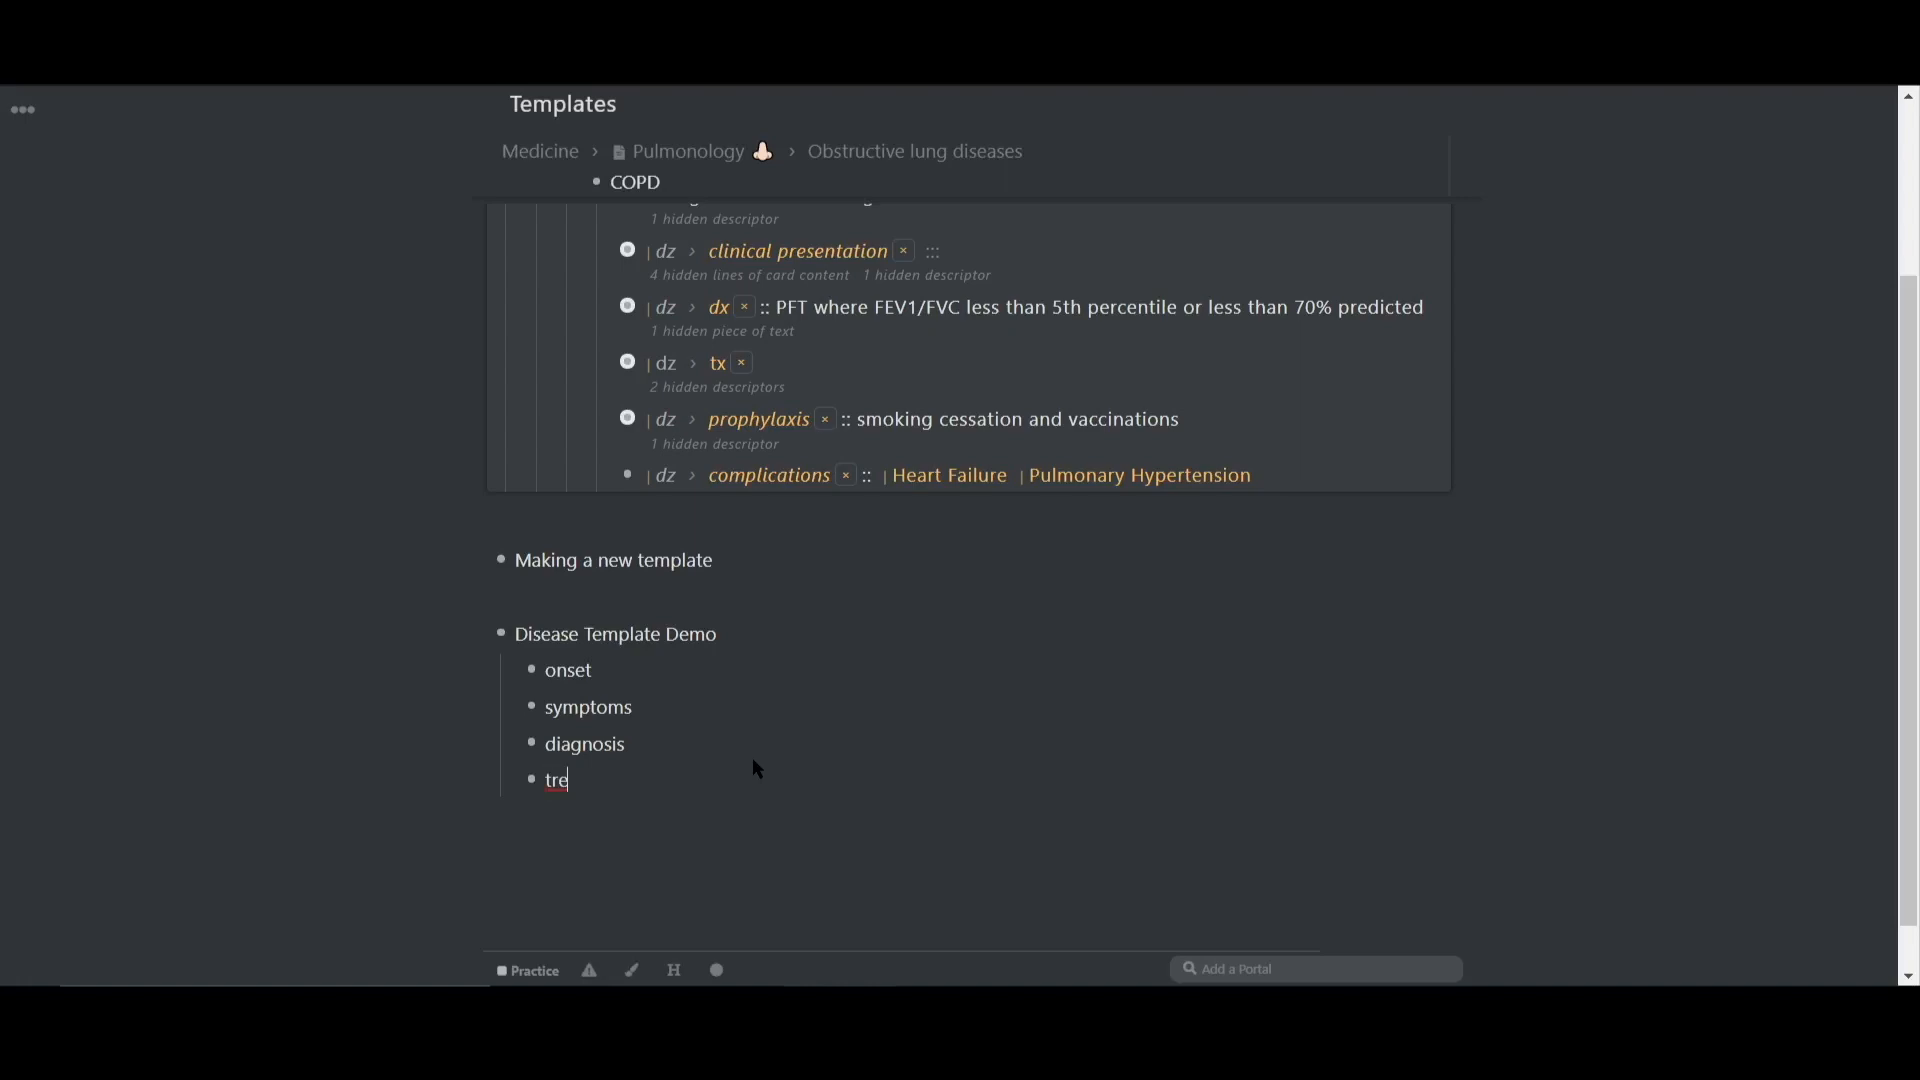
text(atment)
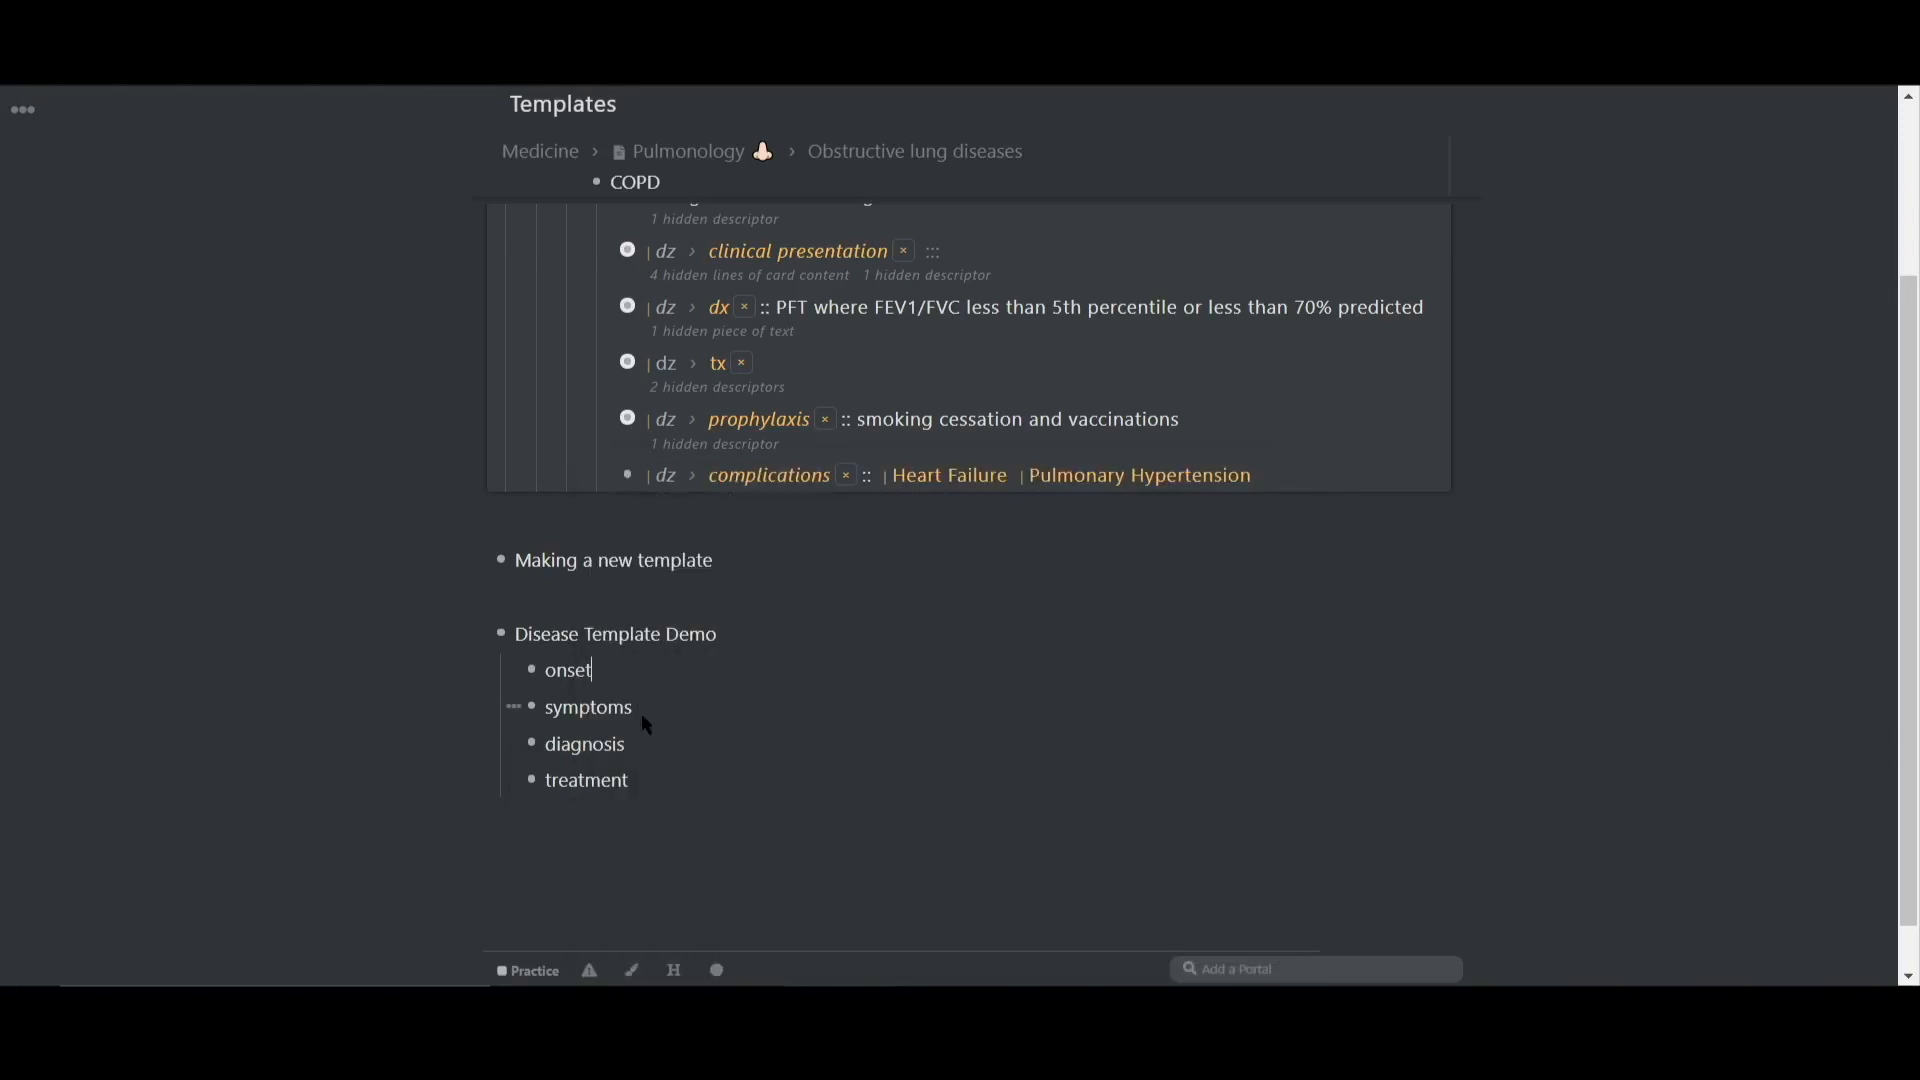
text(/slot)
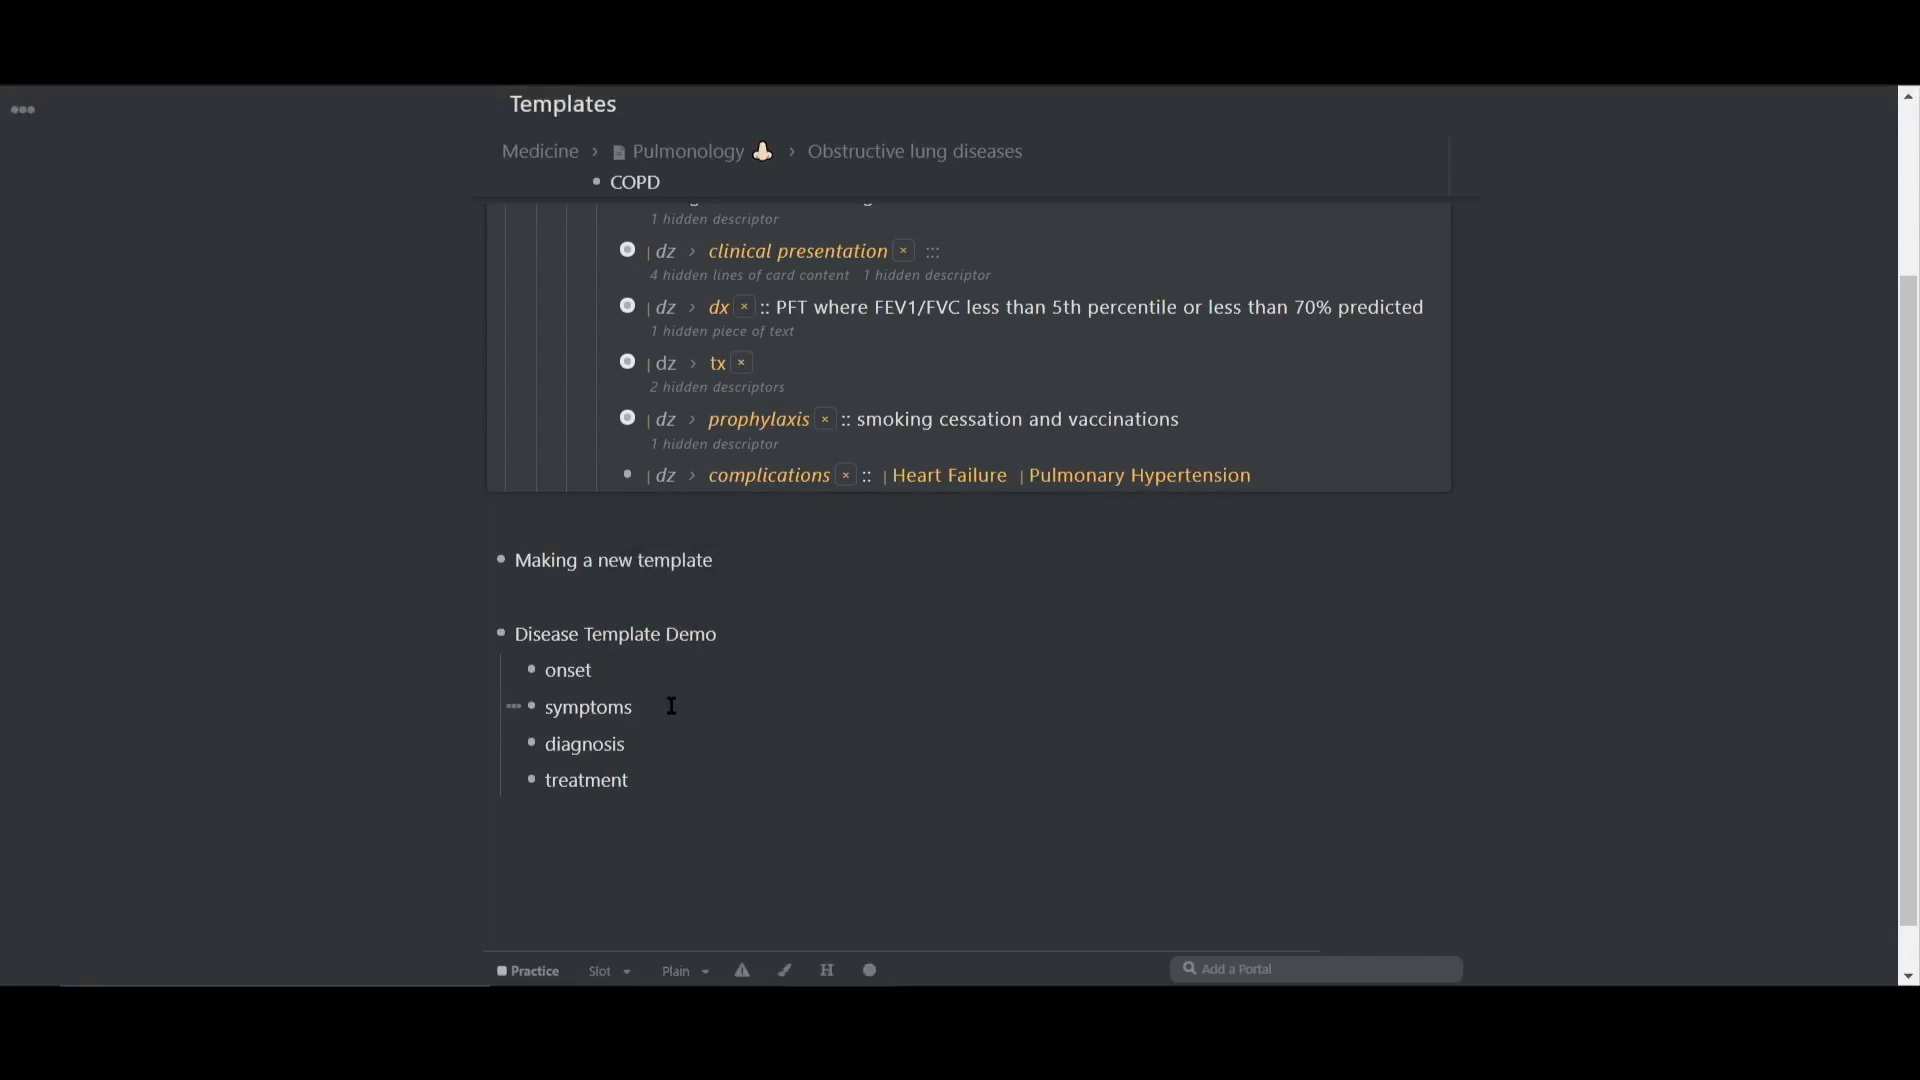
- Confirm the four children as slots, collapse Disease Template Demo, and add a new bullet below
key(ctrl+alt+s)
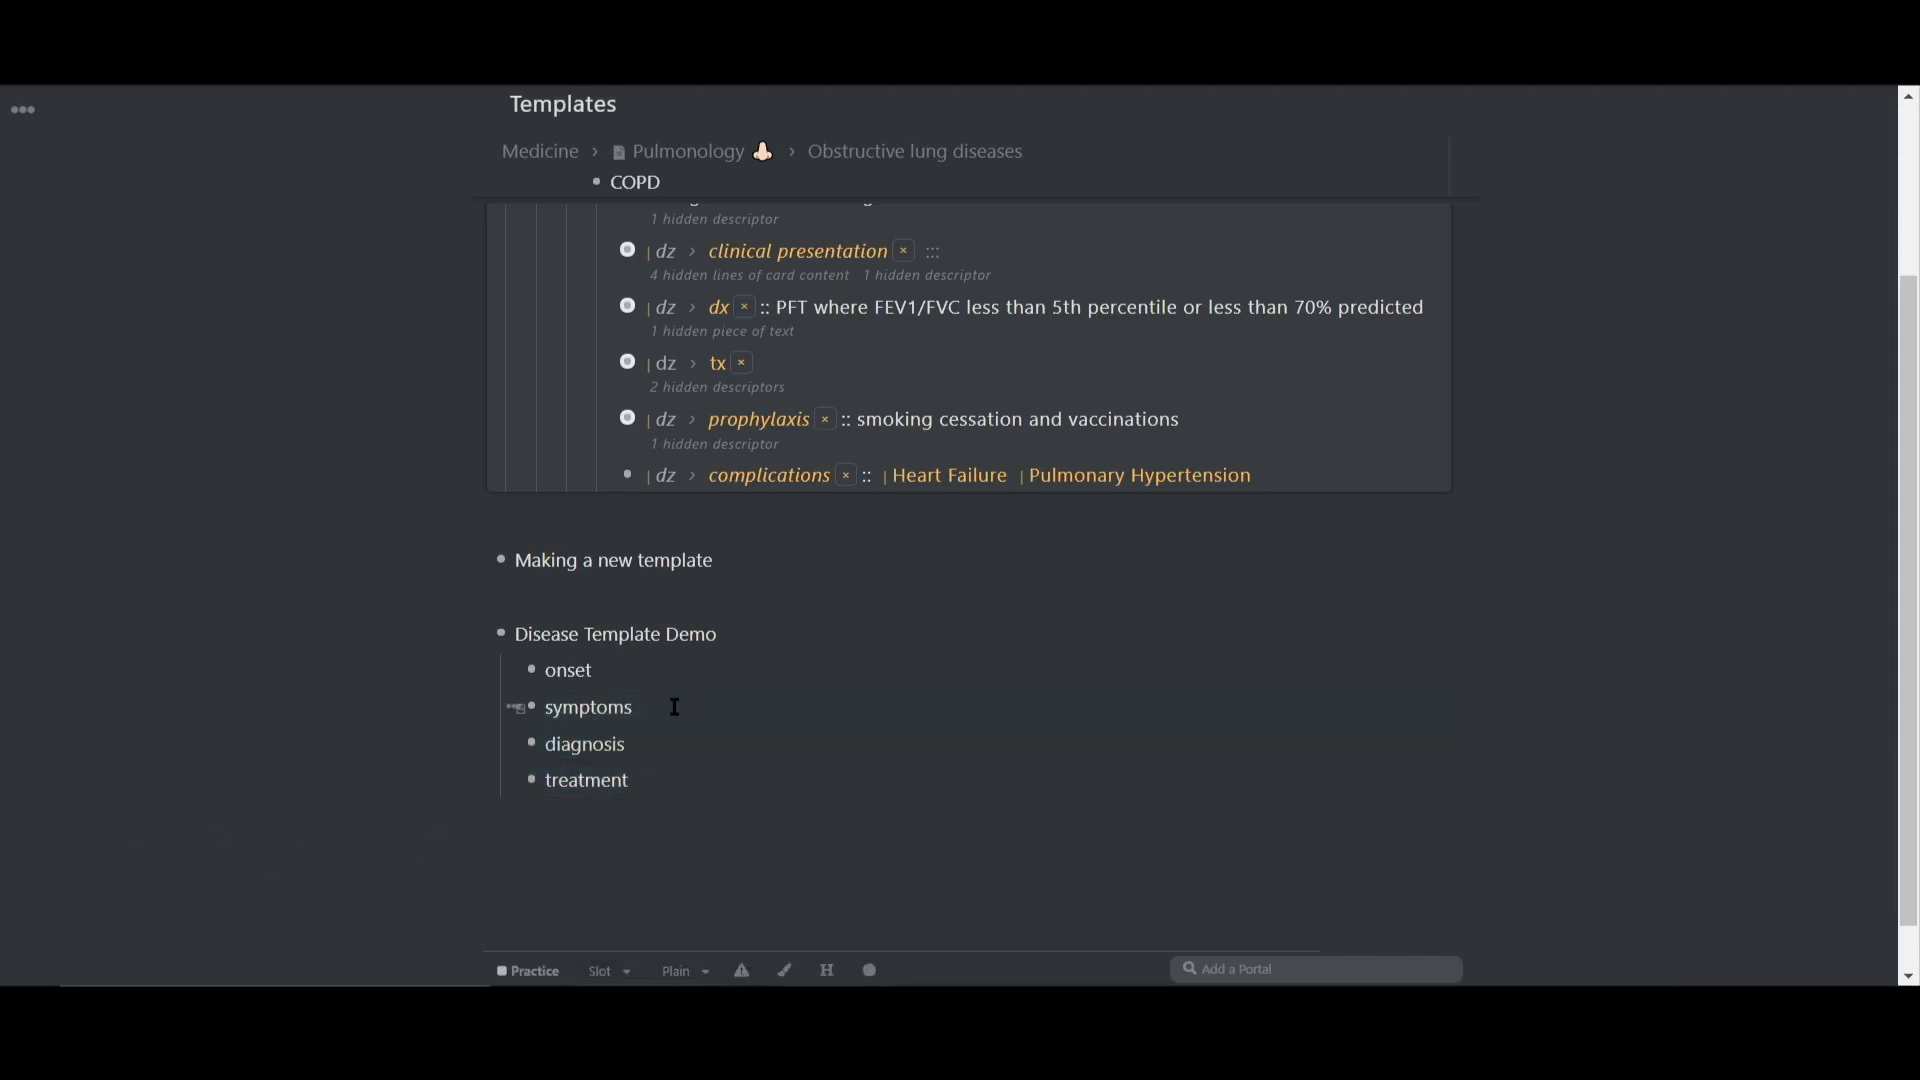
click(500, 633)
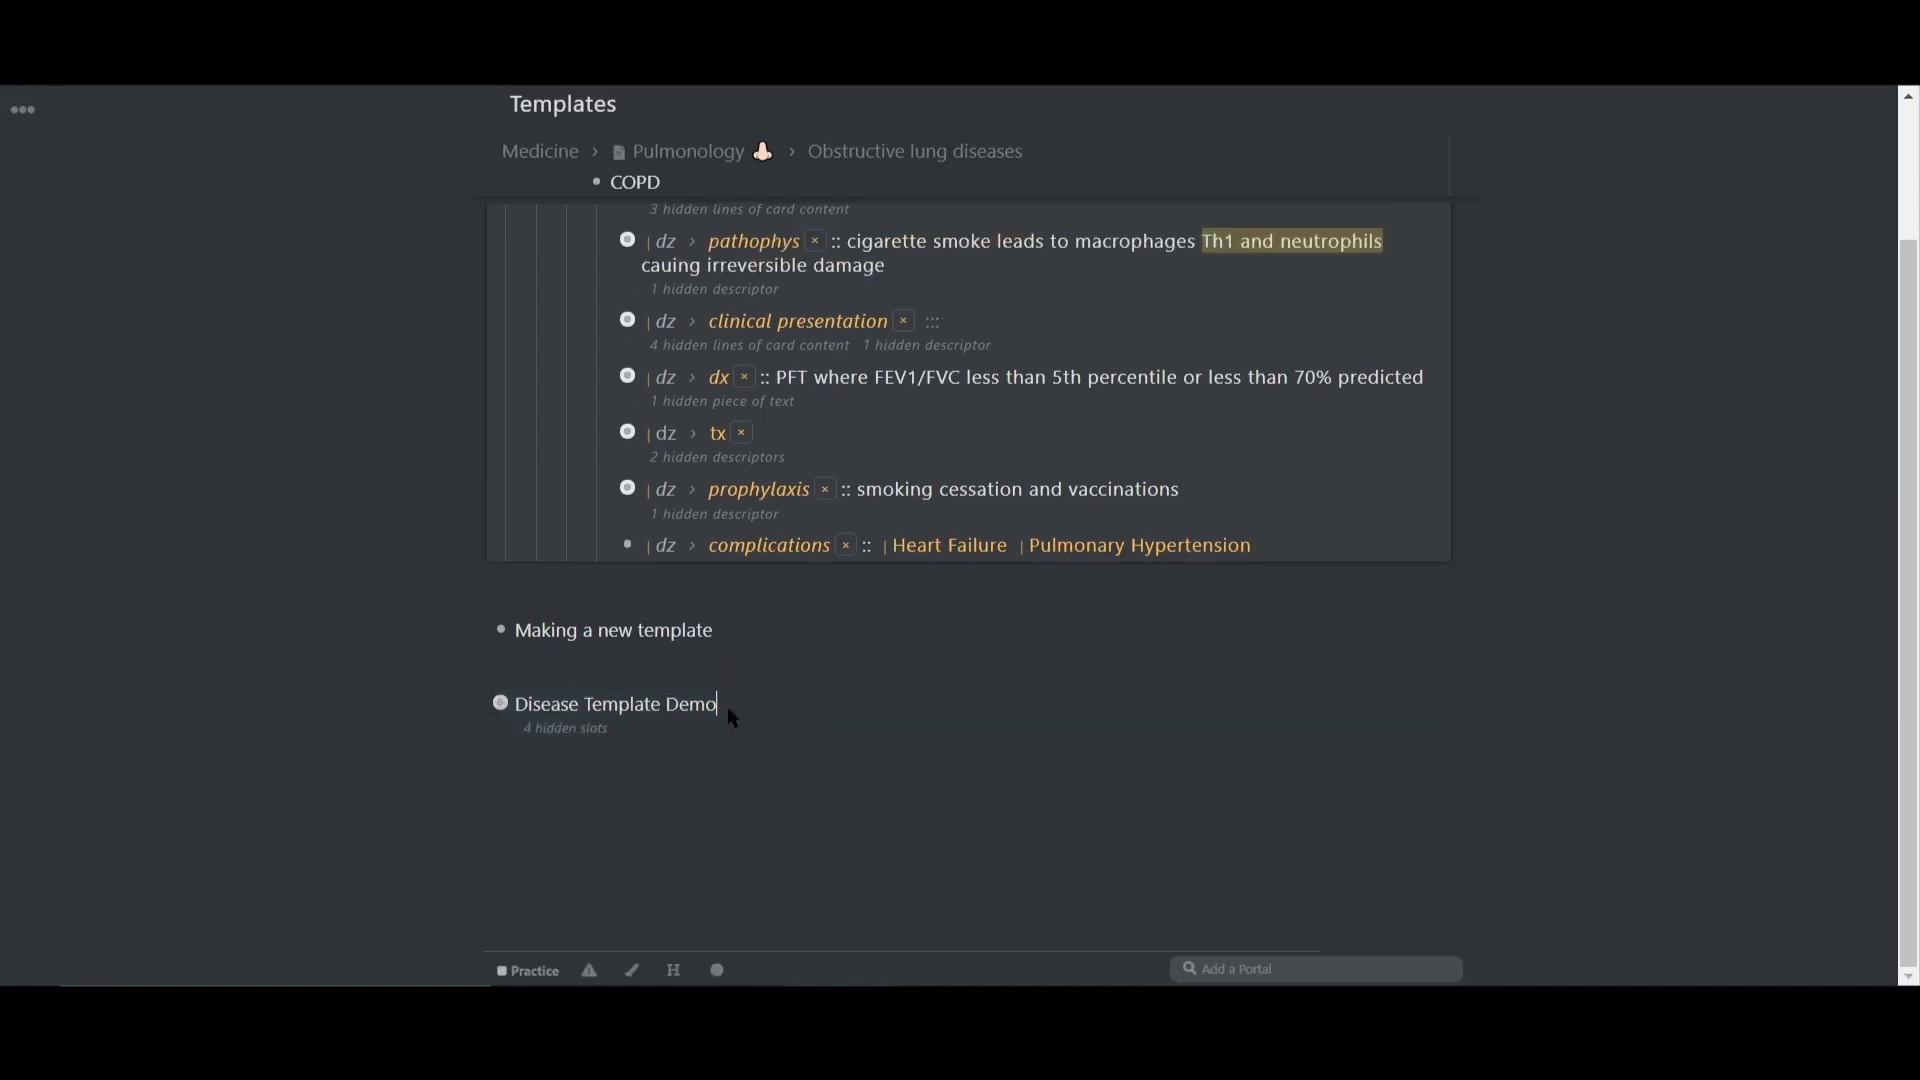
key(enter)
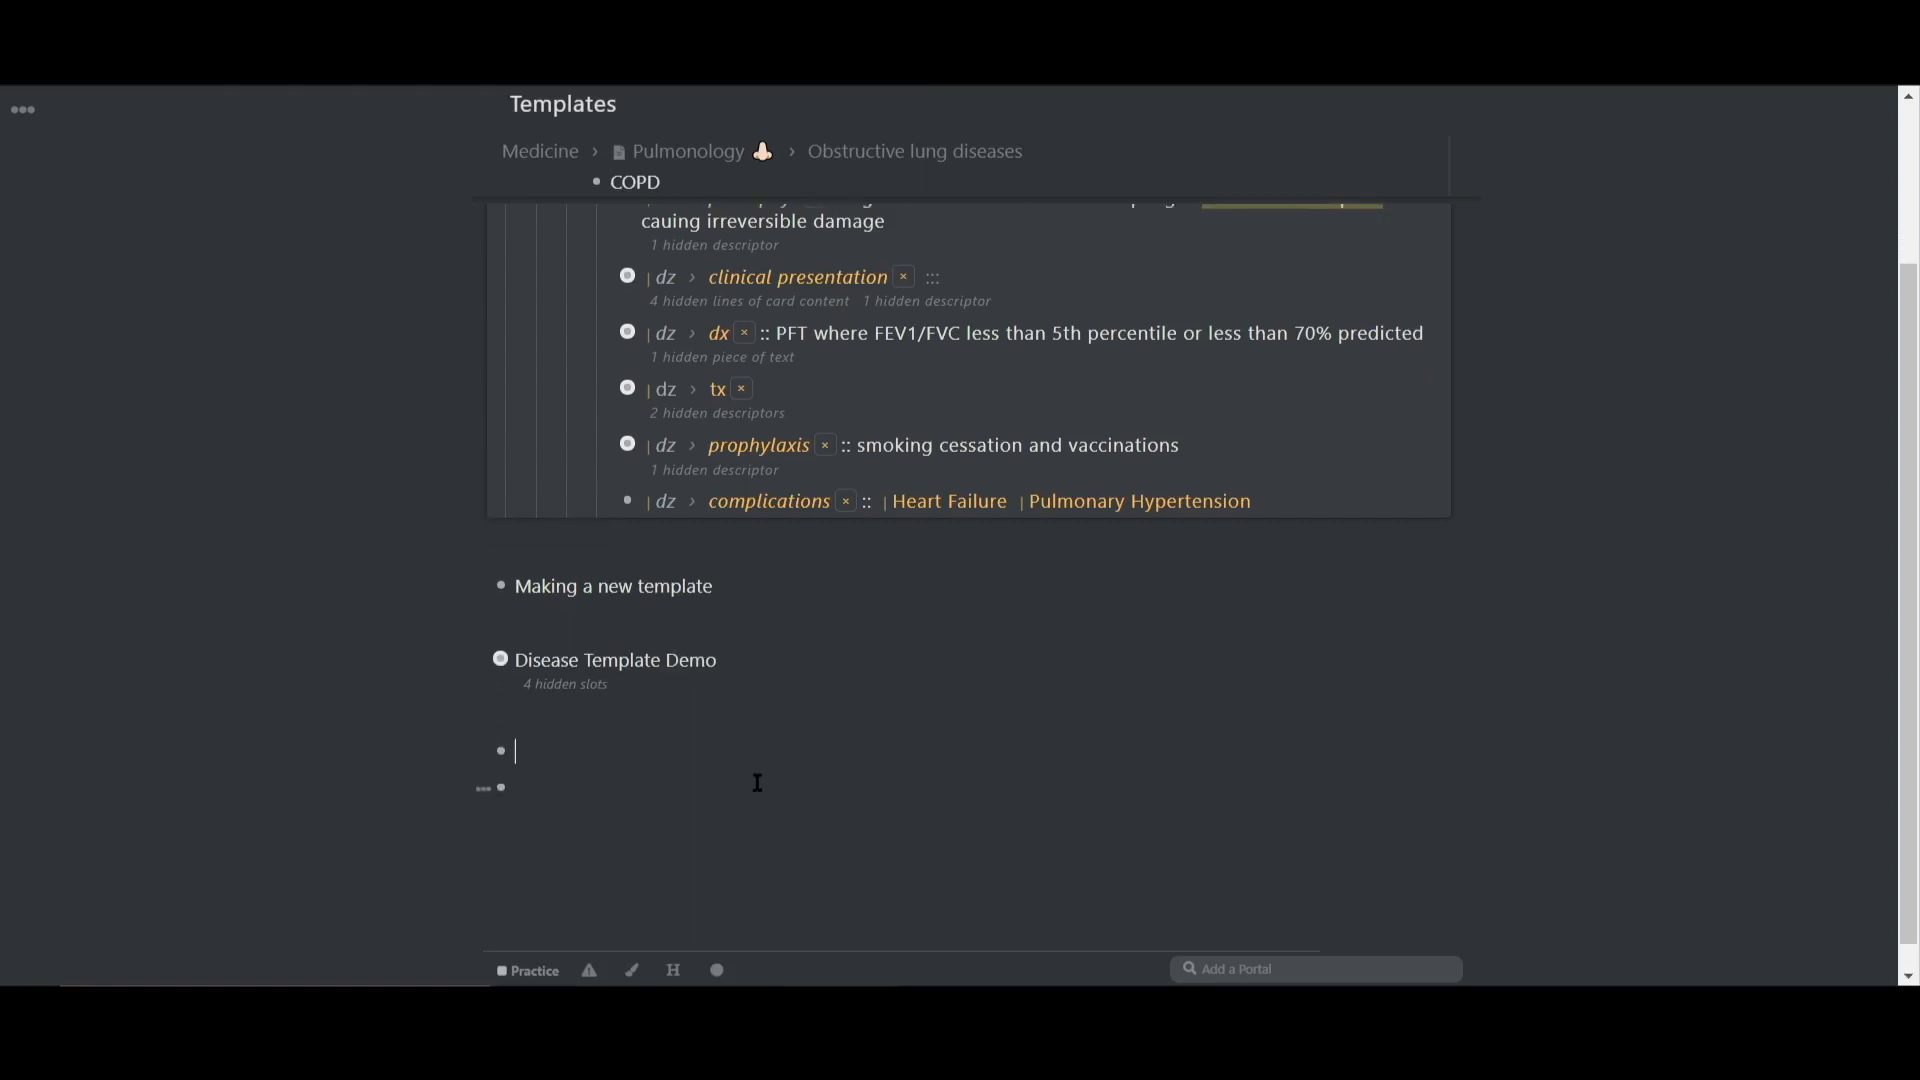
- Create 'Remnotitis' tagged #Disease Template Demo and show its 4 unfilled slots list
text(Remnotitis)
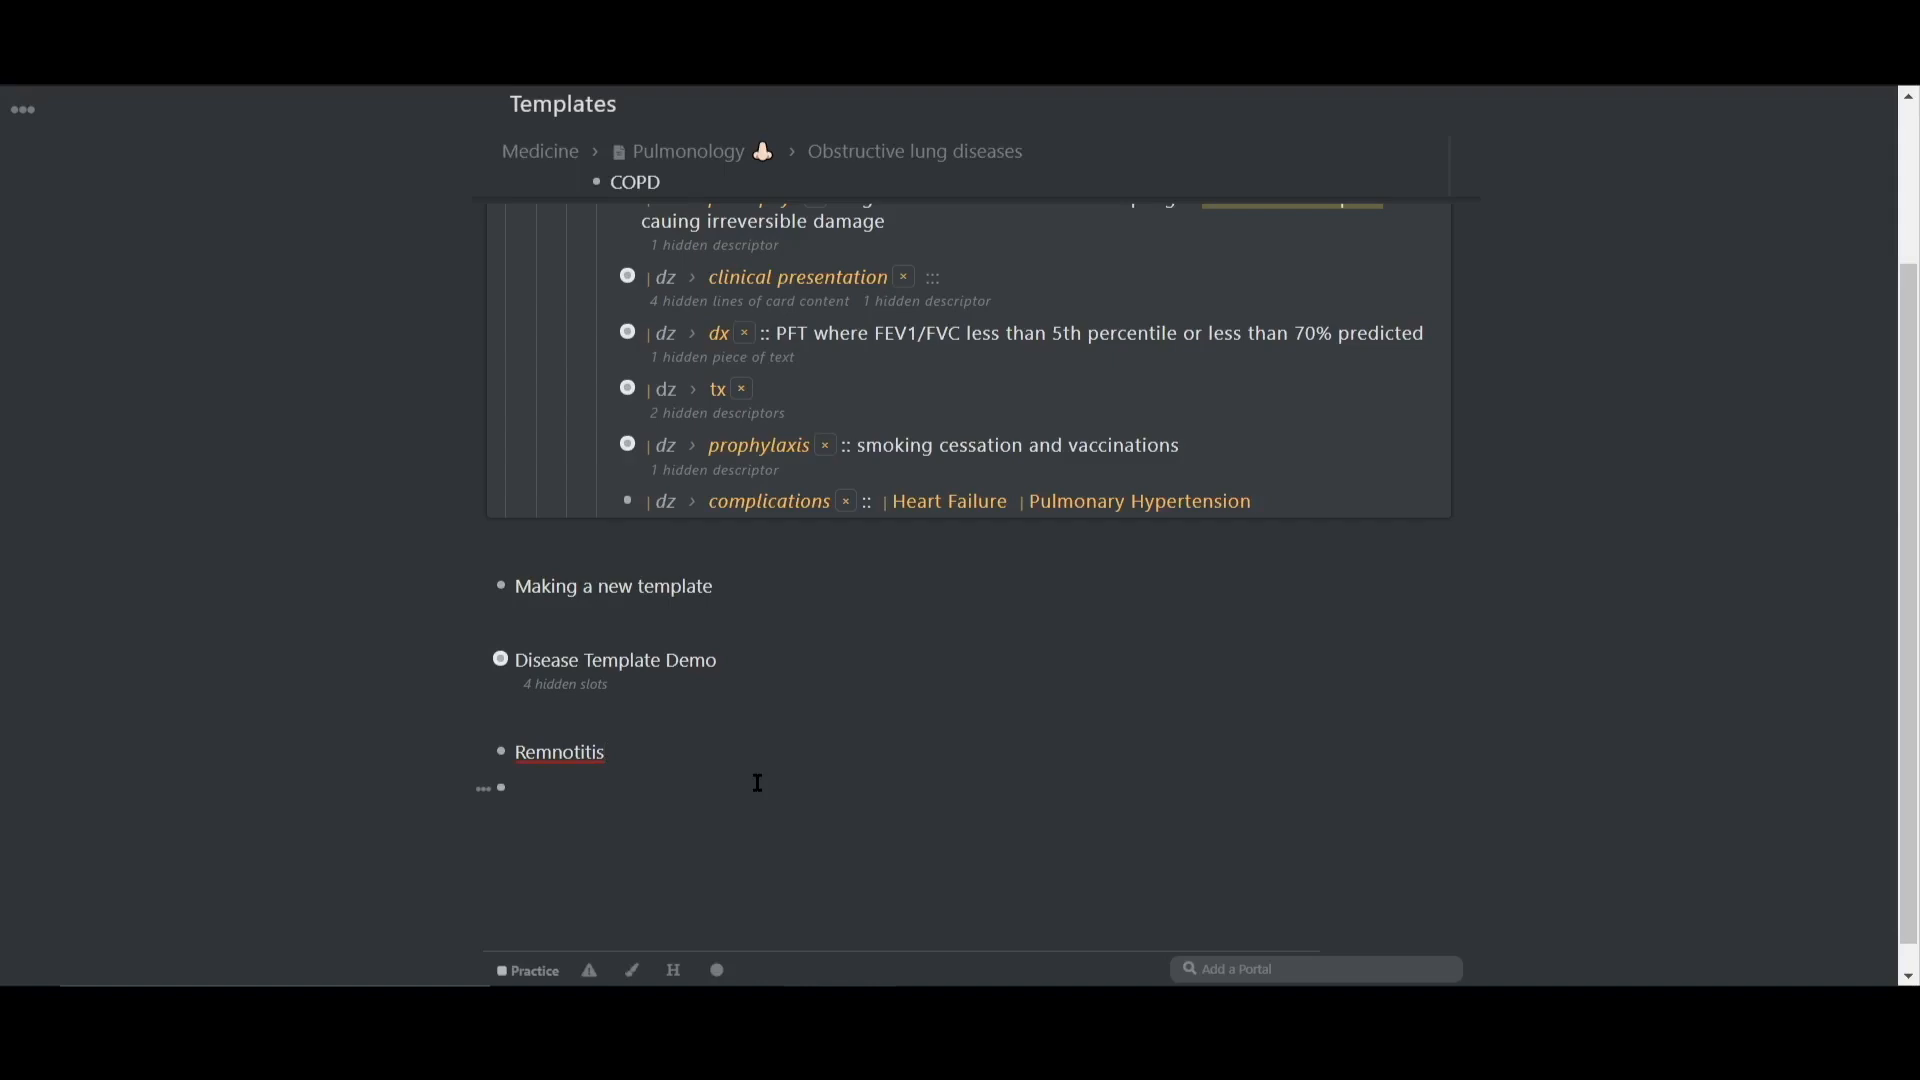
text(#di)
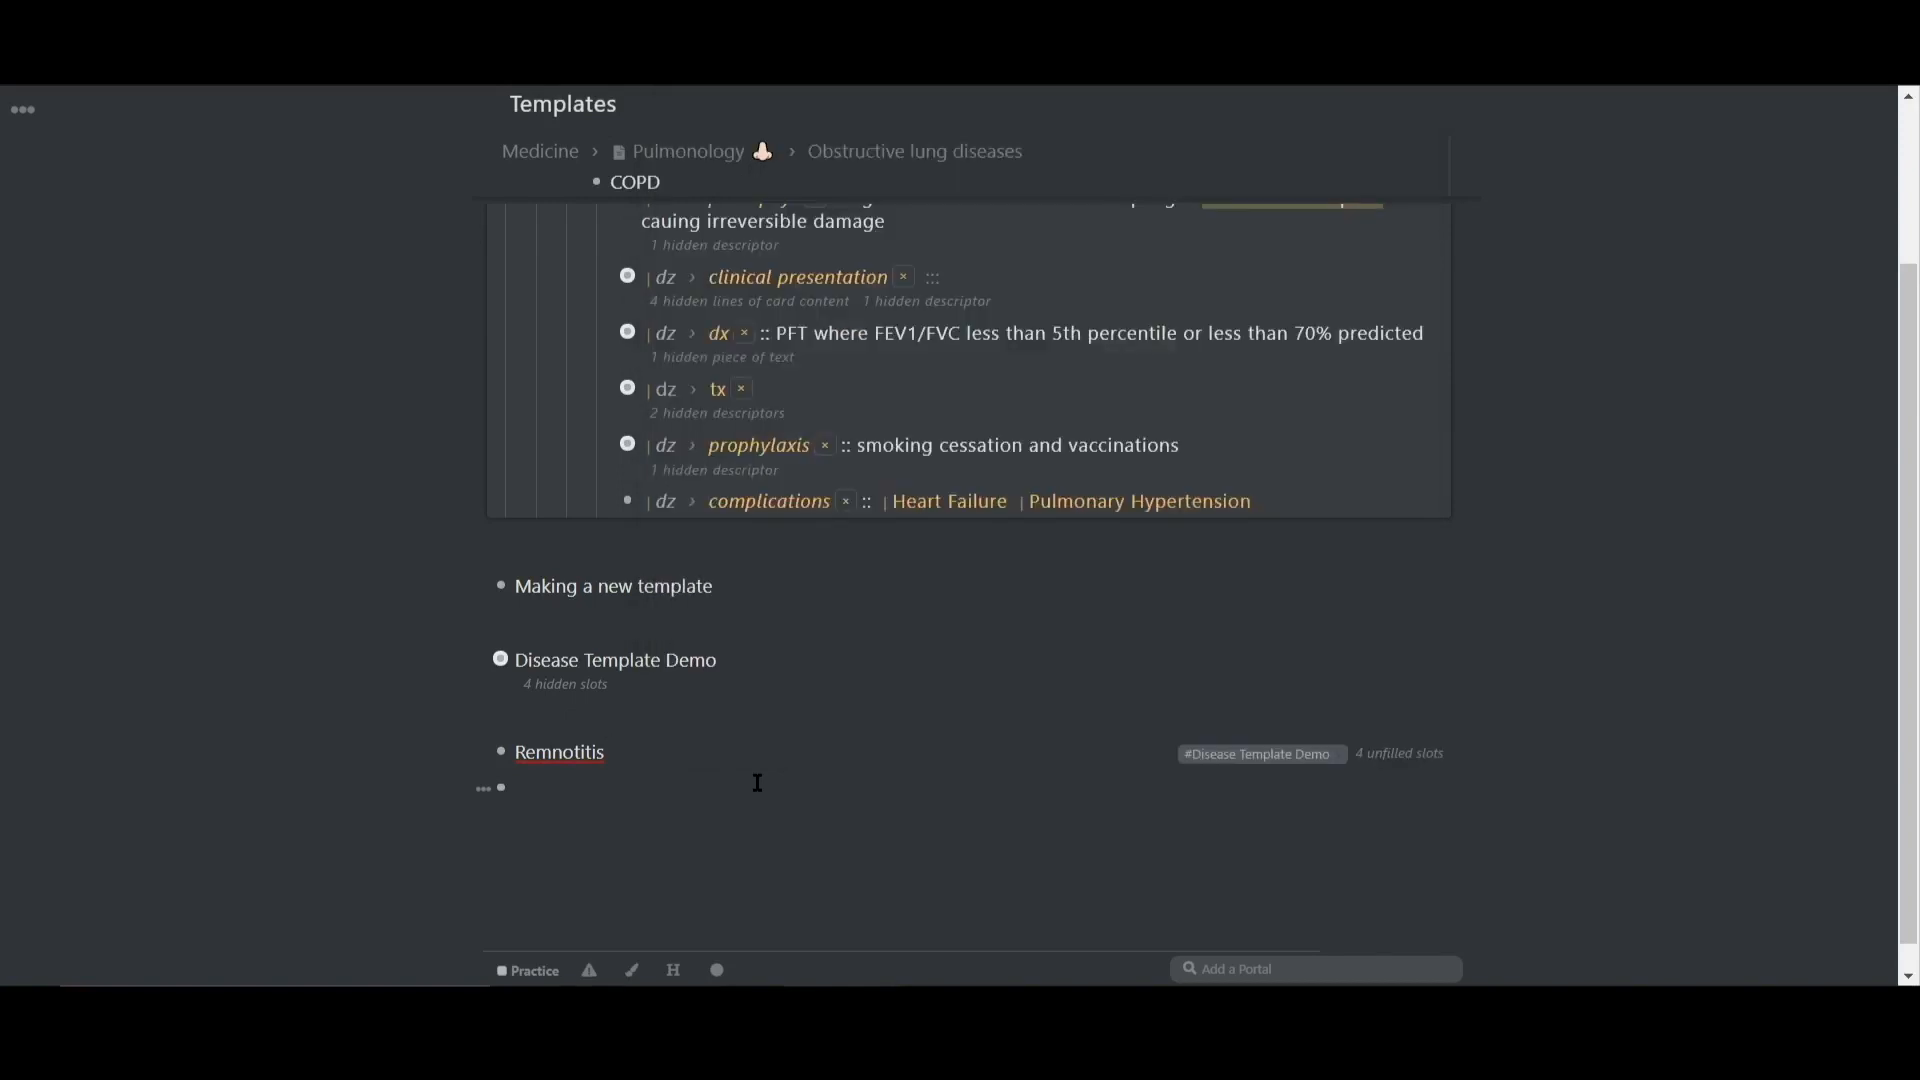
mouse_move(1259, 753)
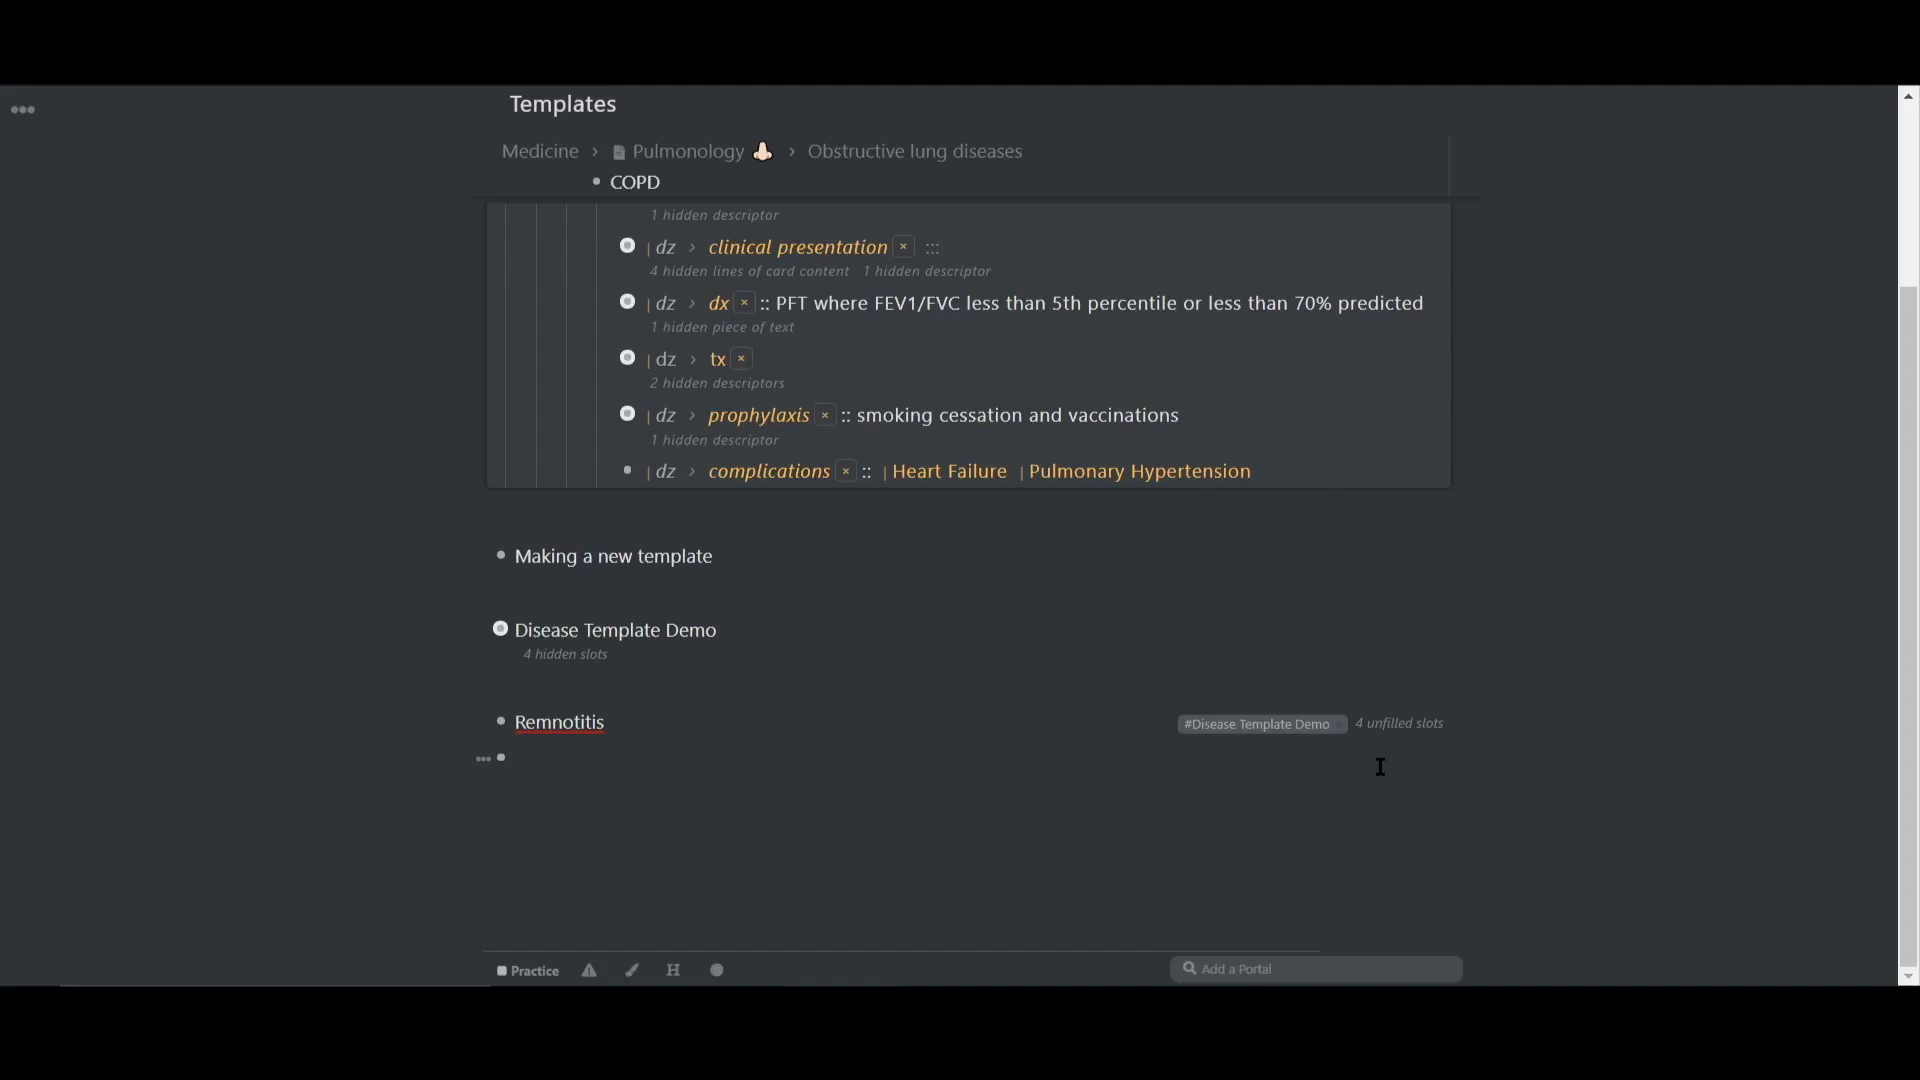
click(1258, 722)
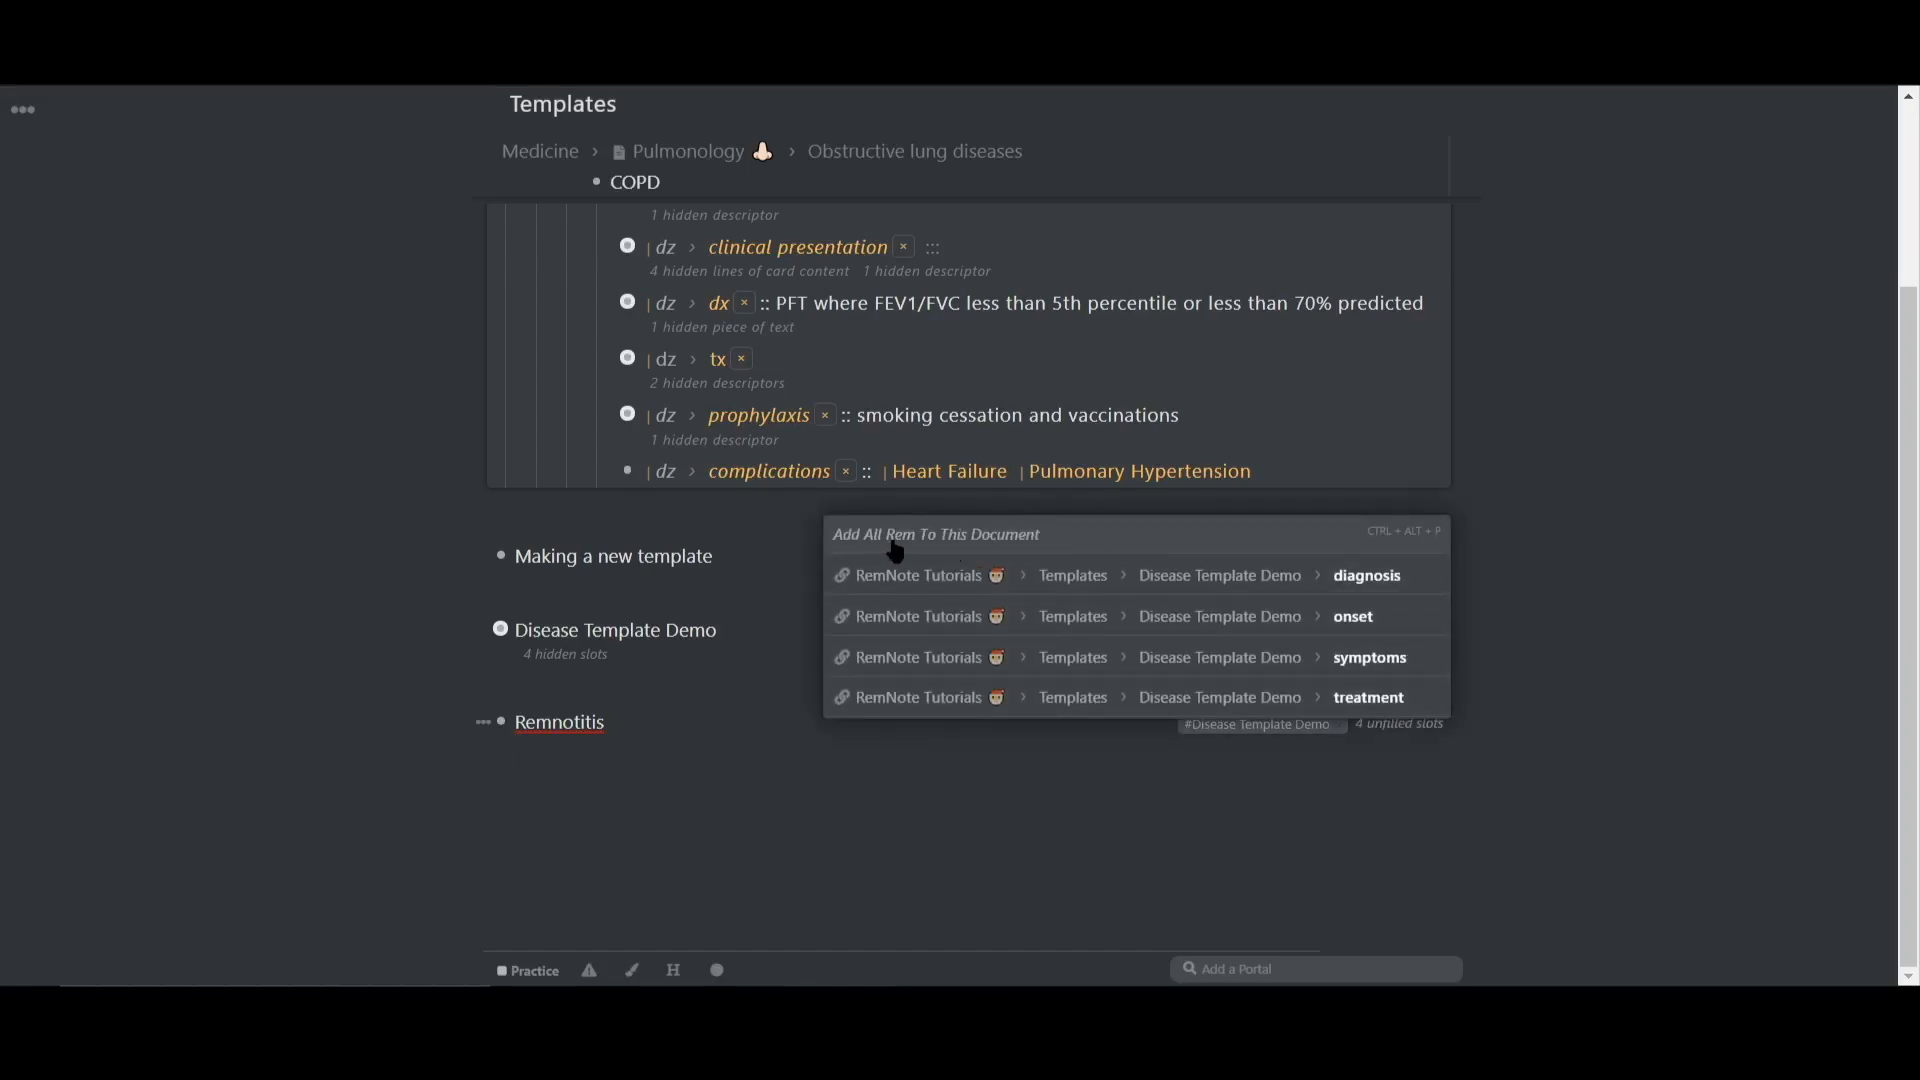
- Choose 'Add All Rem To This Document' from the Remnotitis slot popup
click(934, 534)
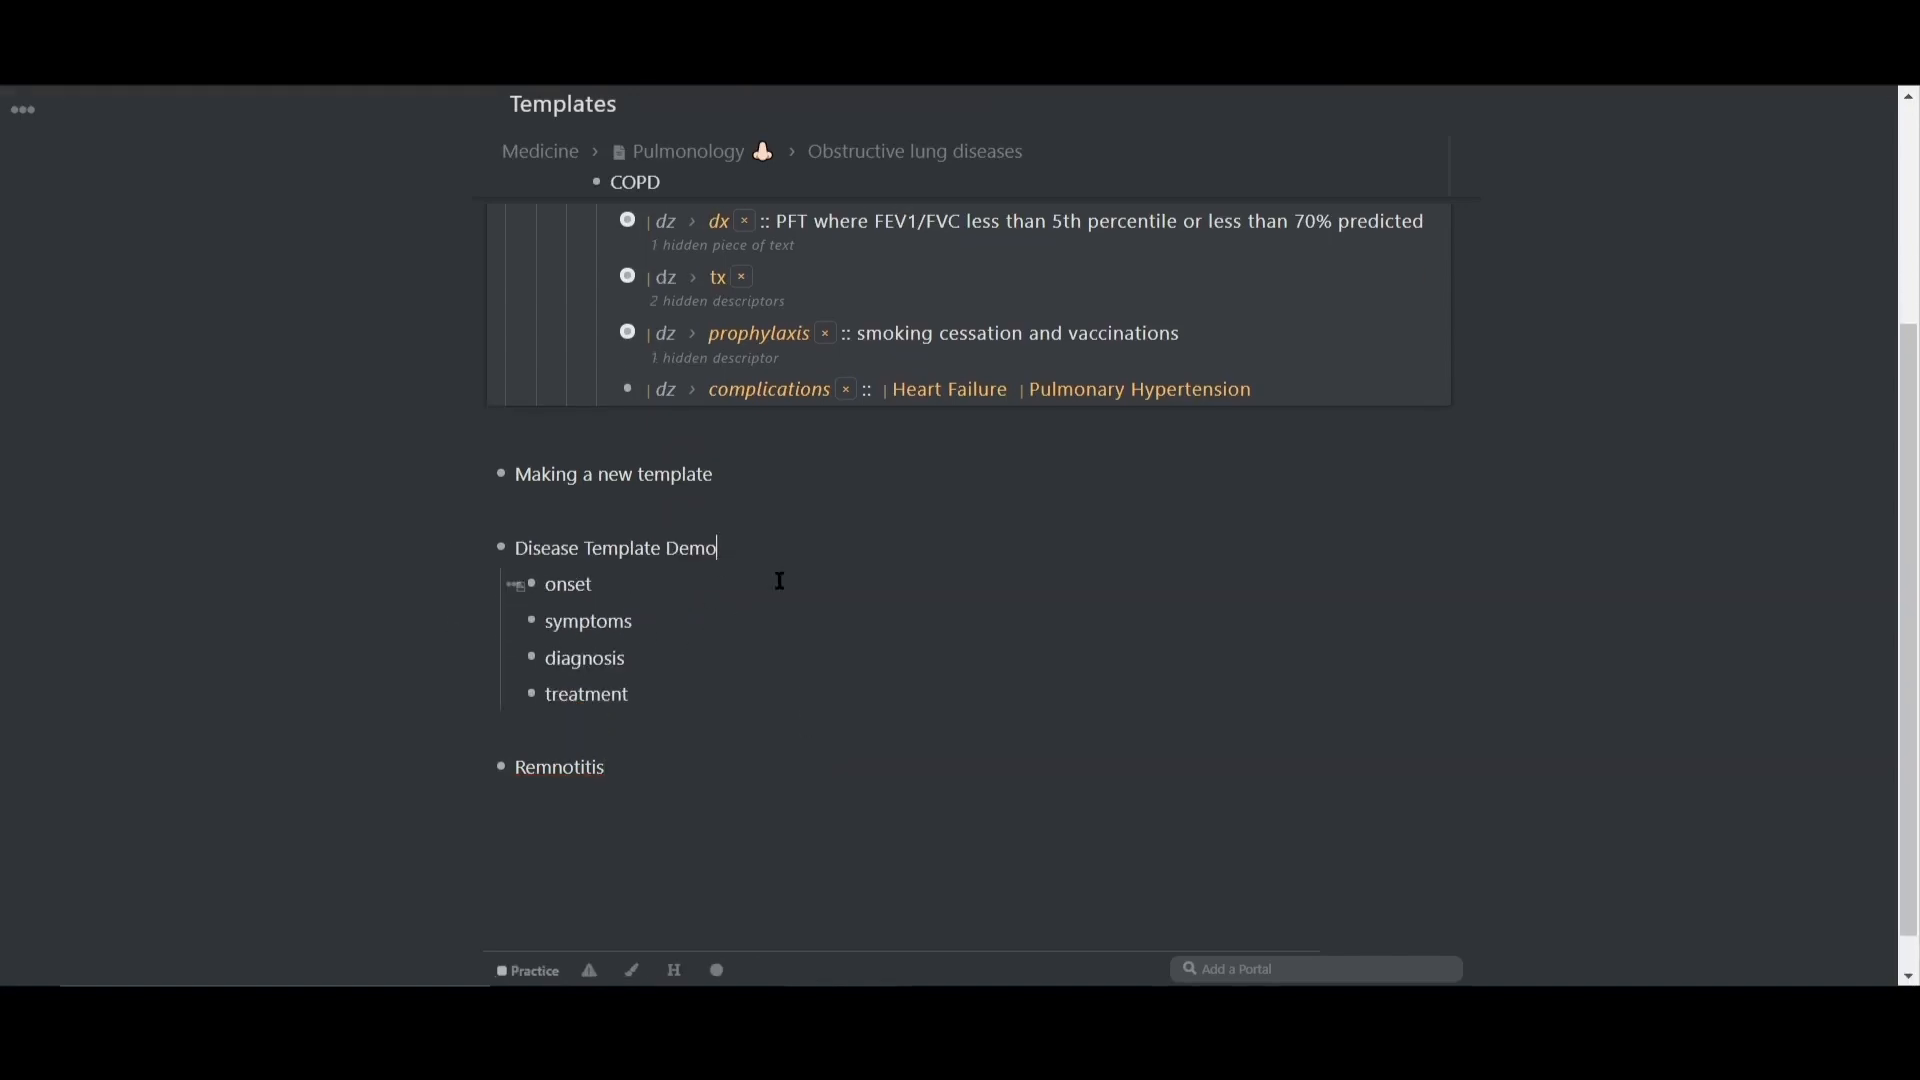
- Start a # tag on Remnotitis, retyping '#' to reopen the tag search
text(#au)
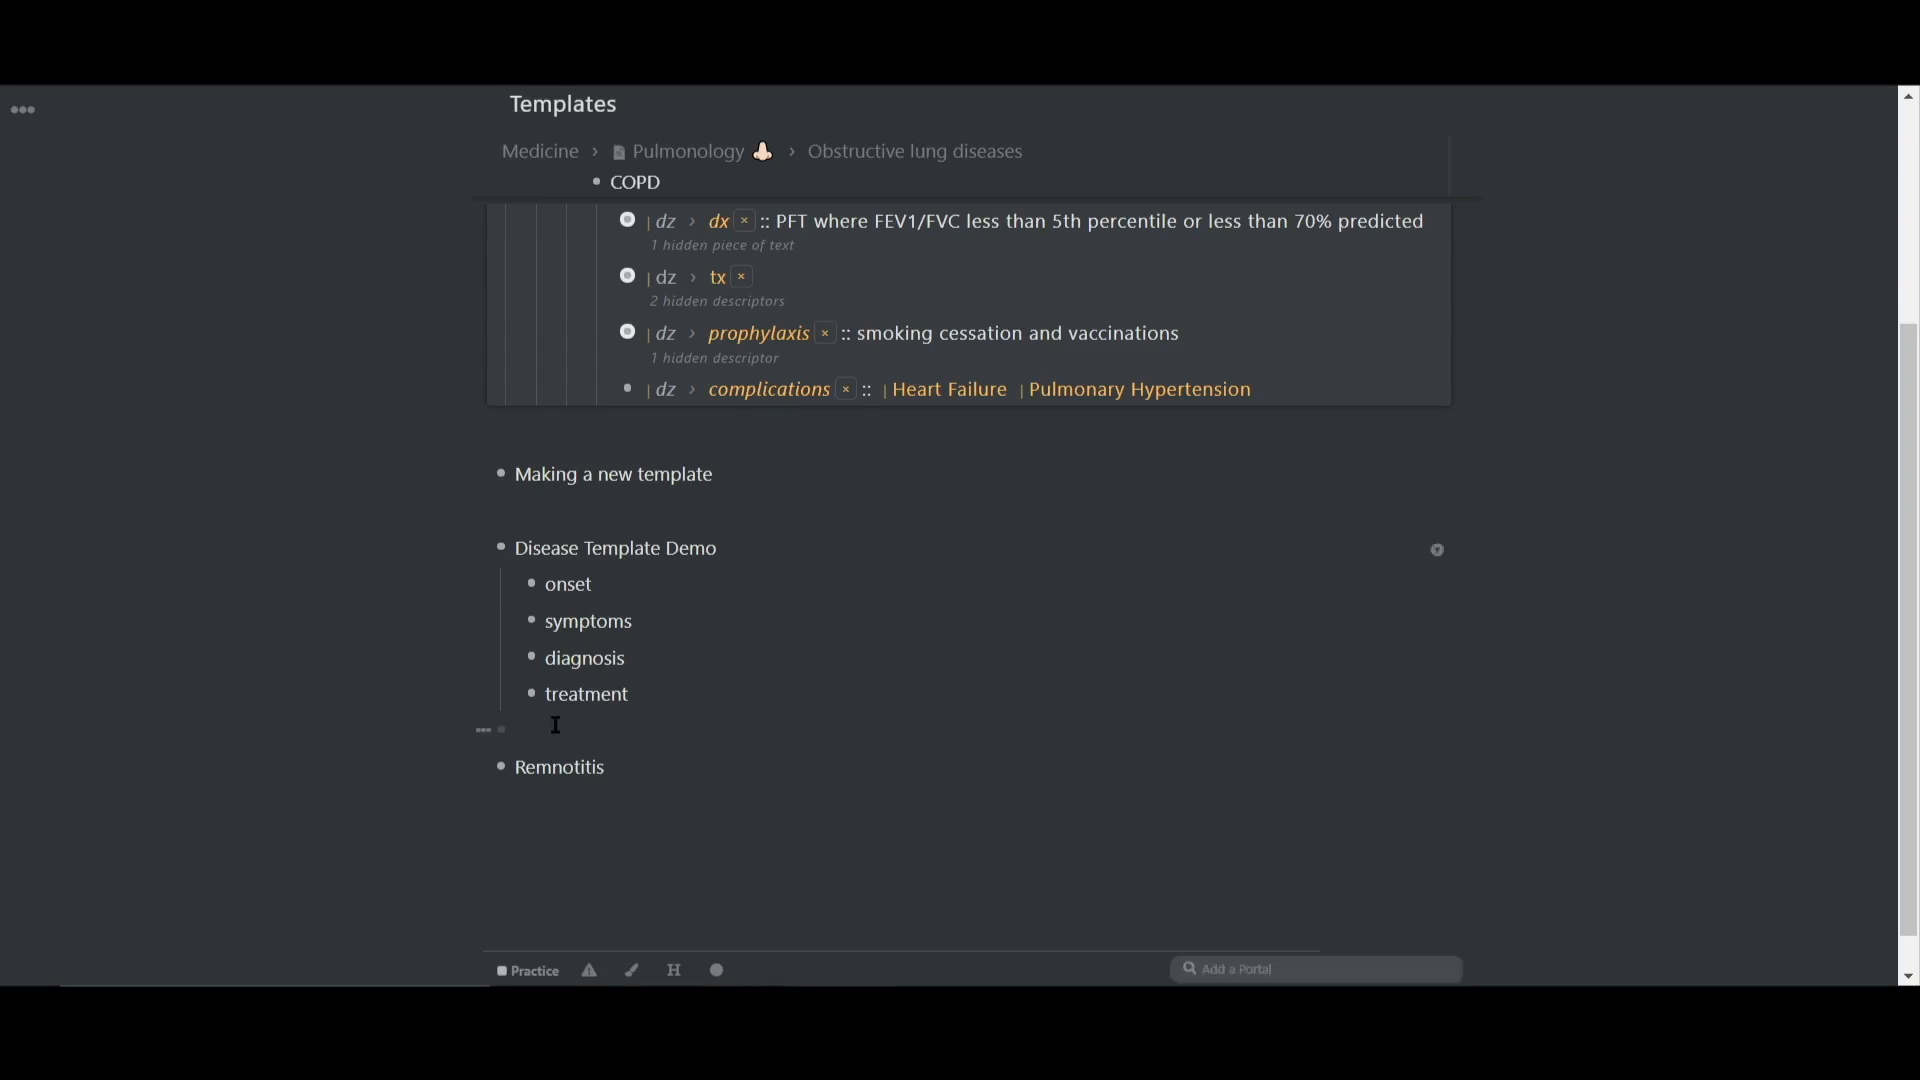
text(#)
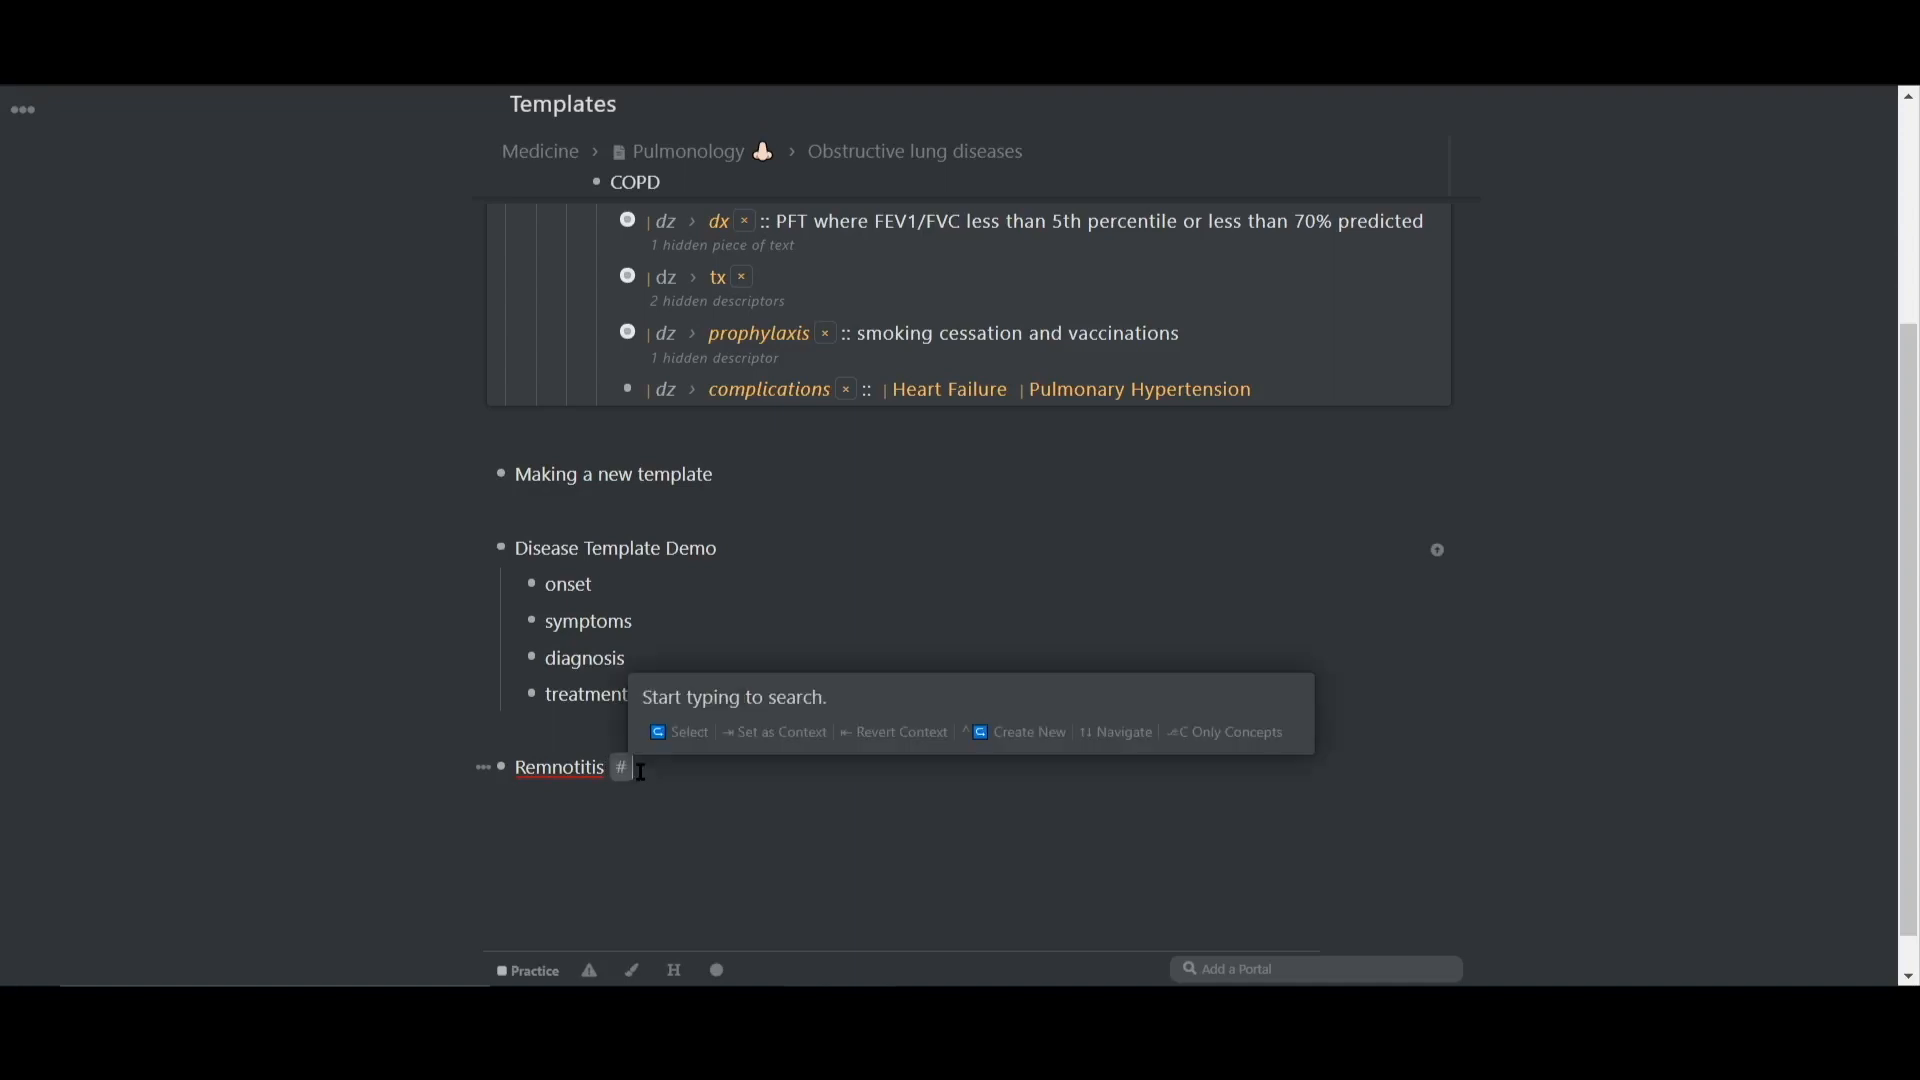